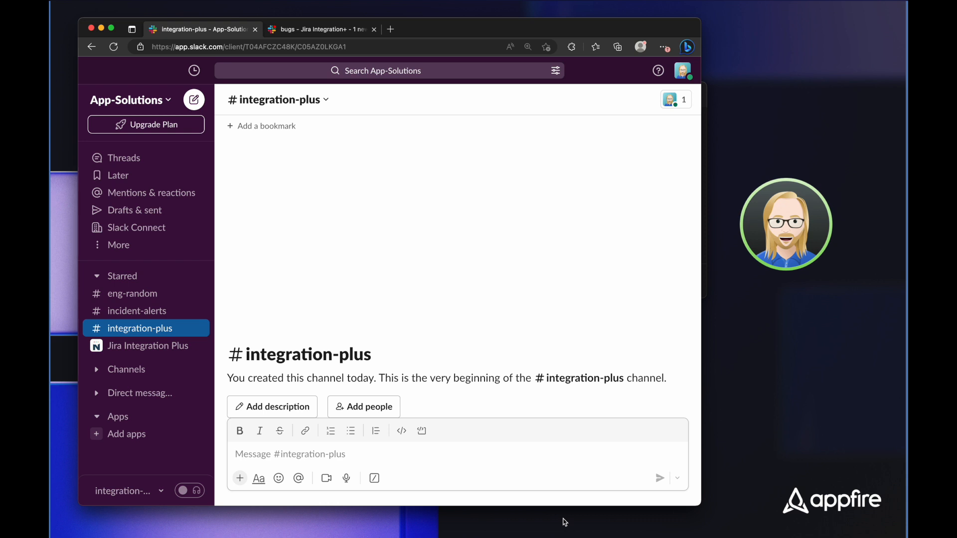
type("/invite @jir")
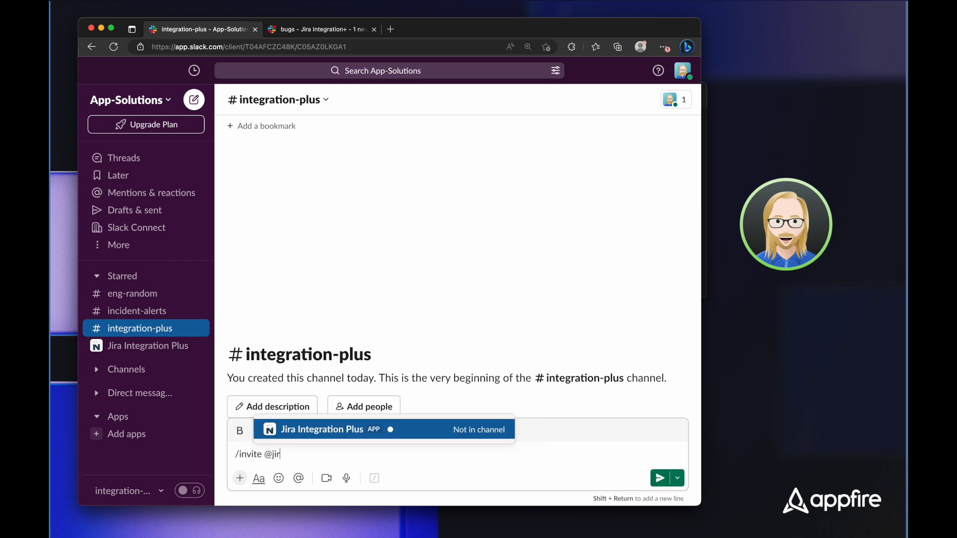
left_click(322, 430)
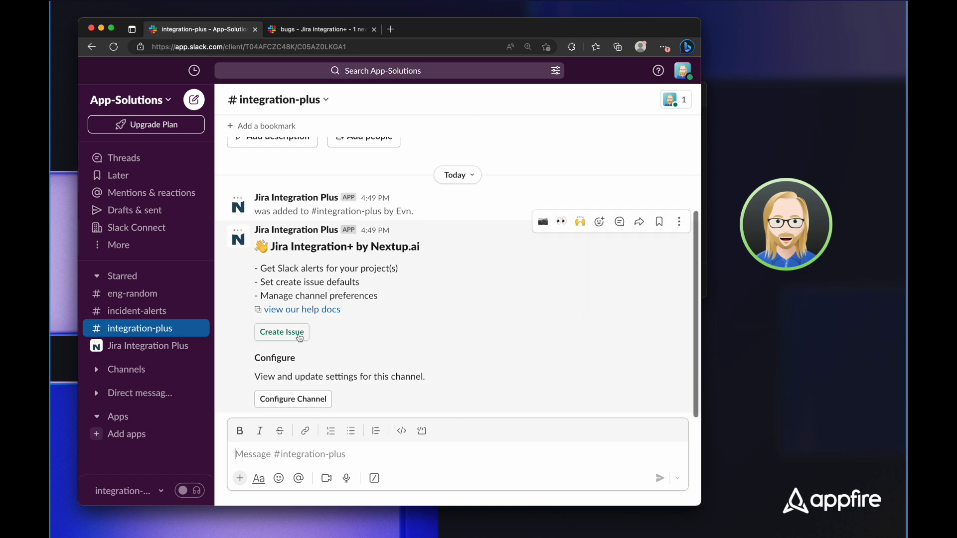
Step: Create a High-priority Task 'New Security Alert - Atlassian Authentication Vulnerability' with a short description
left_click(281, 332)
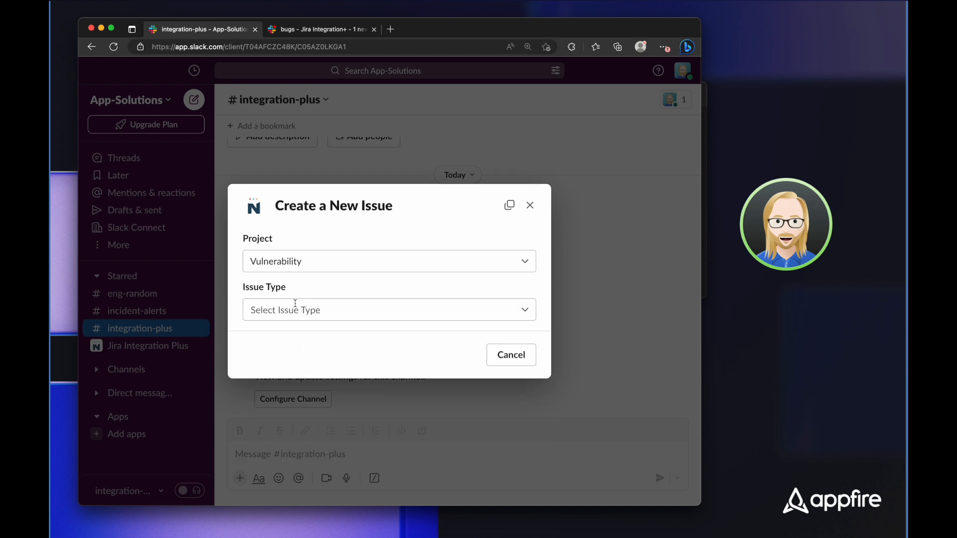
left_click(389, 310)
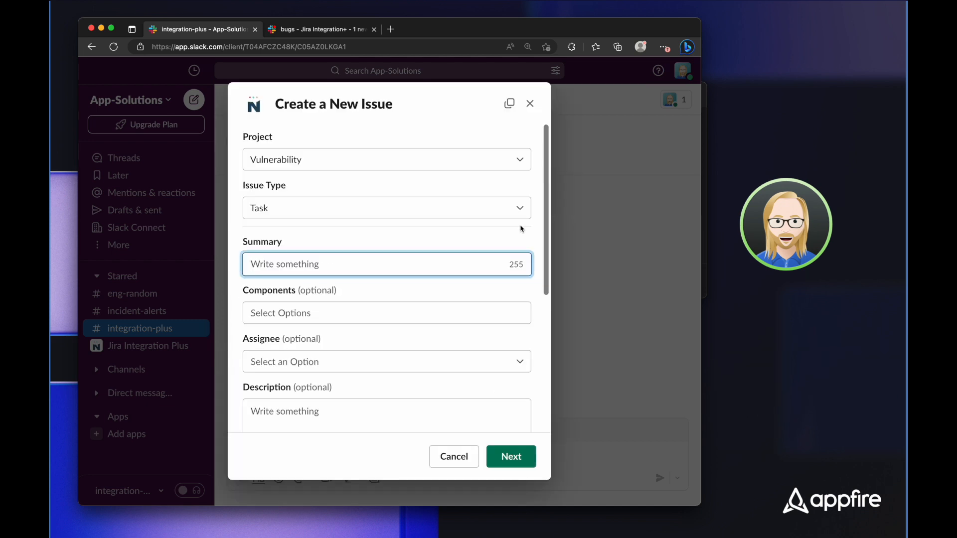
scroll("down", 3)
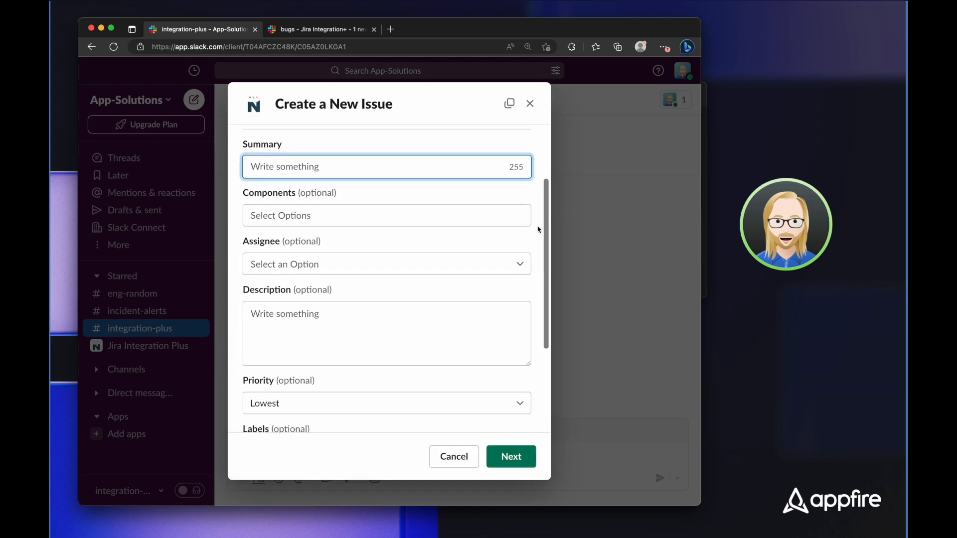
scroll("down", 3)
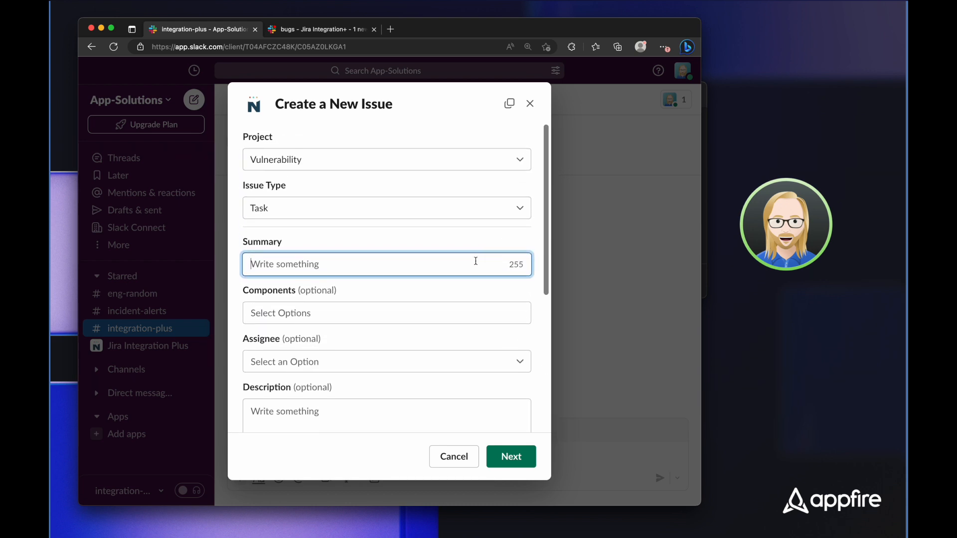
type("New Security Alert - Atlassian Authentication Vulnerability")
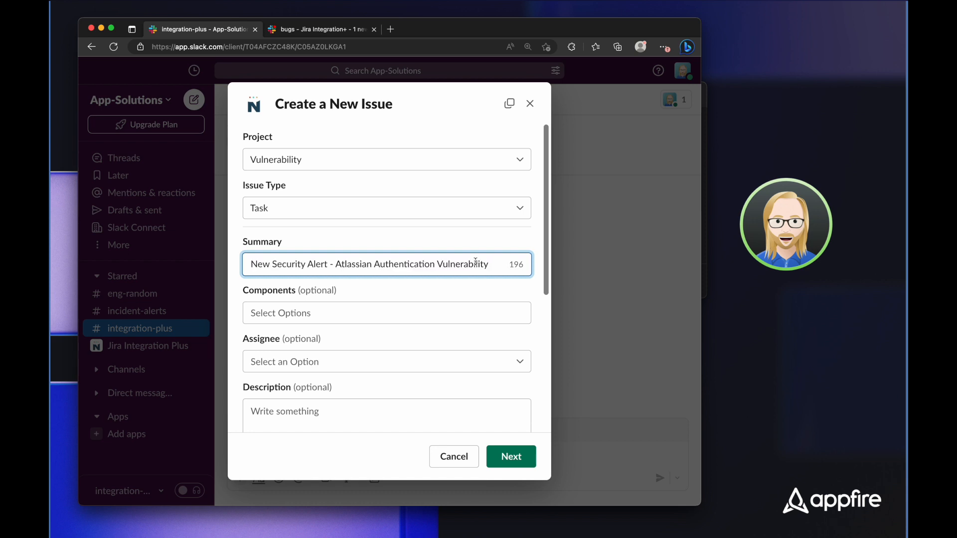
left_click(387, 411)
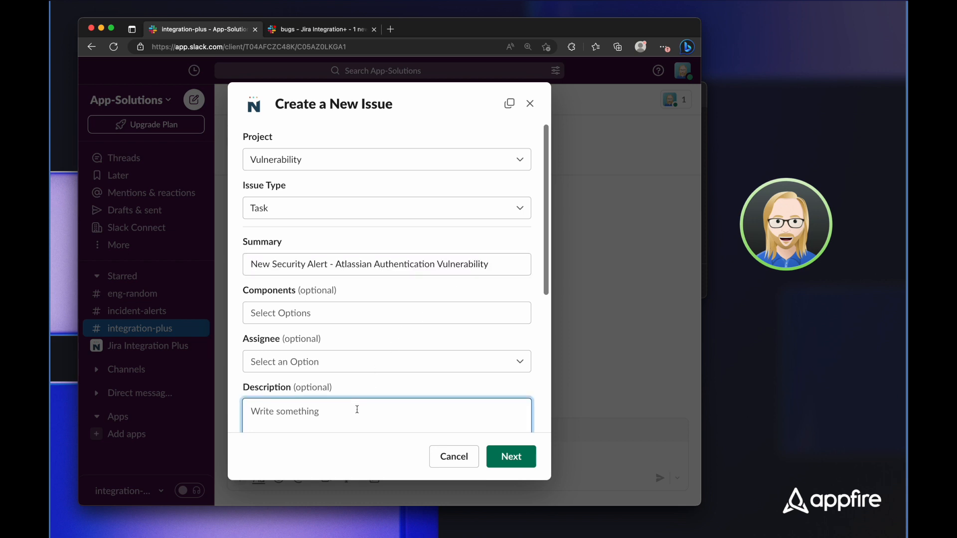
type("This appears to be affecting every Atlassian product.")
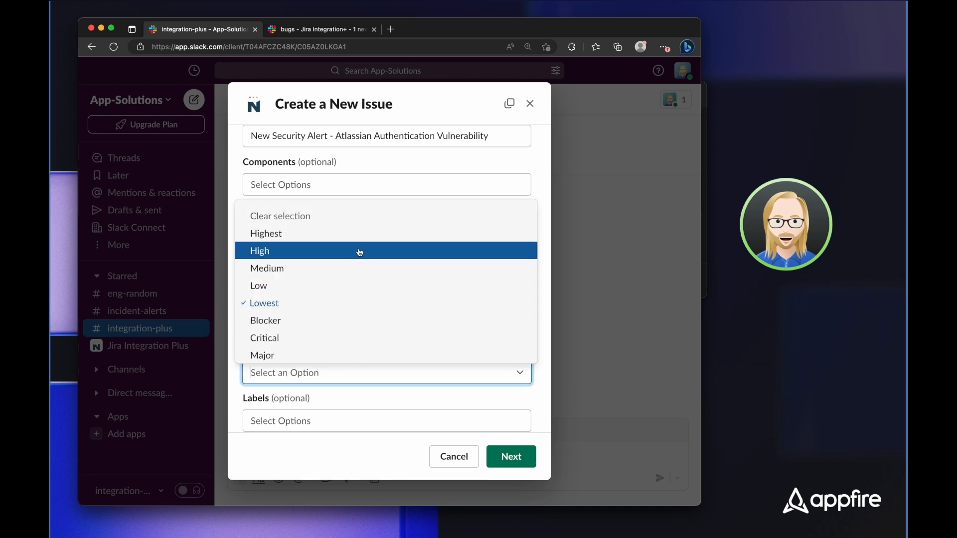
left_click(259, 250)
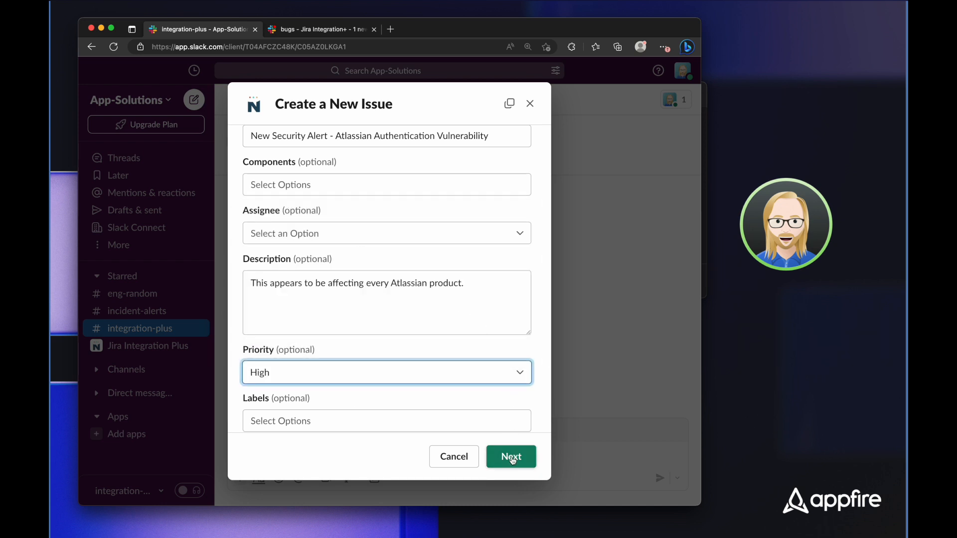
left_click(510, 457)
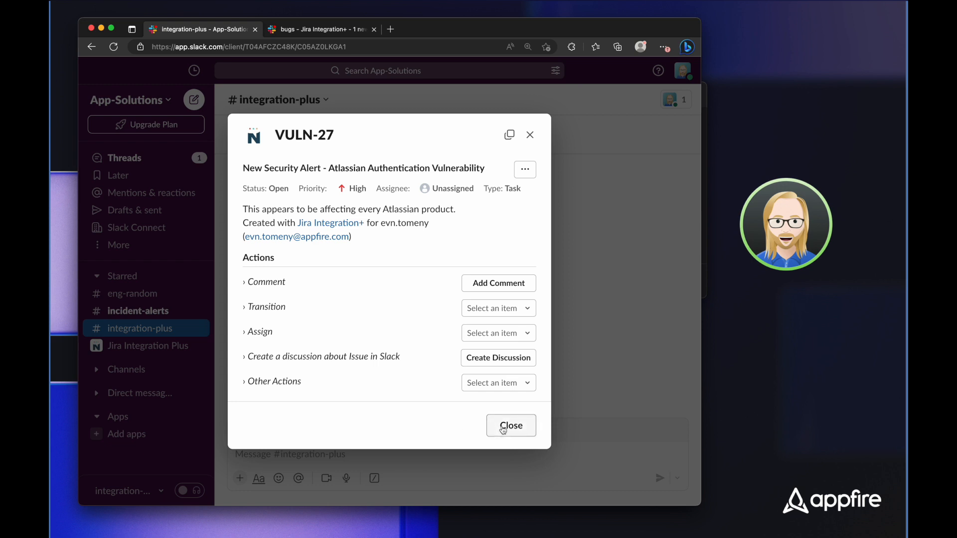
Step: Close the VULN-27 dialog and switch to the #incident-alerts channel
left_click(510, 425)
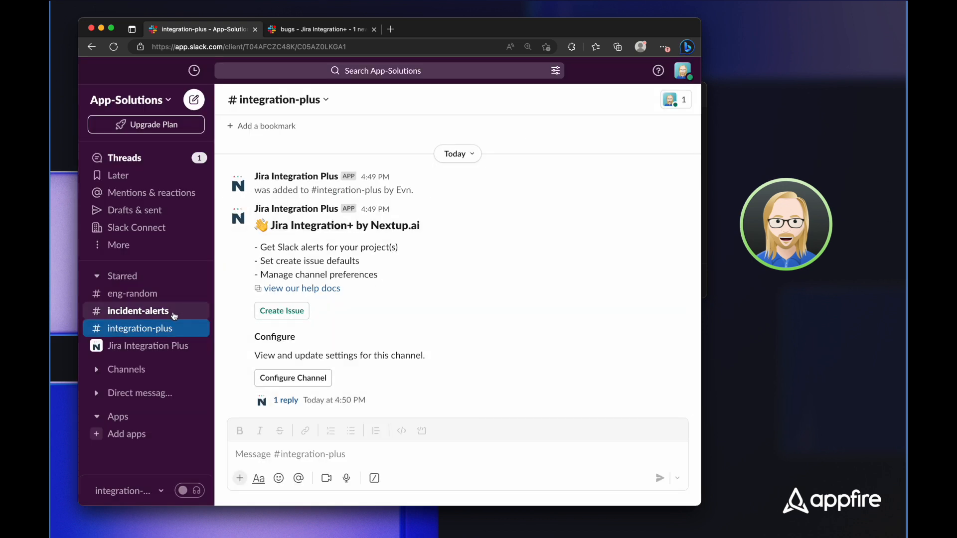
left_click(138, 310)
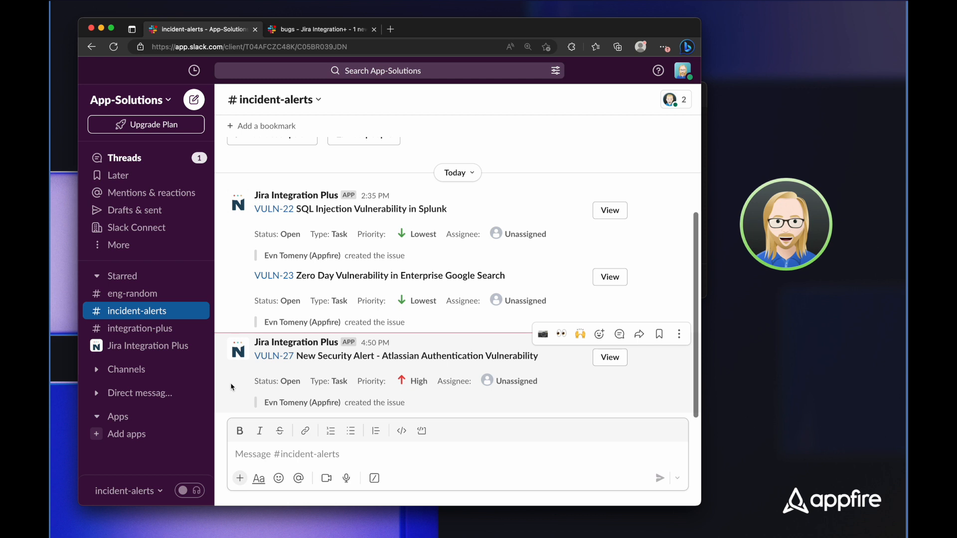
mouse_move(374, 372)
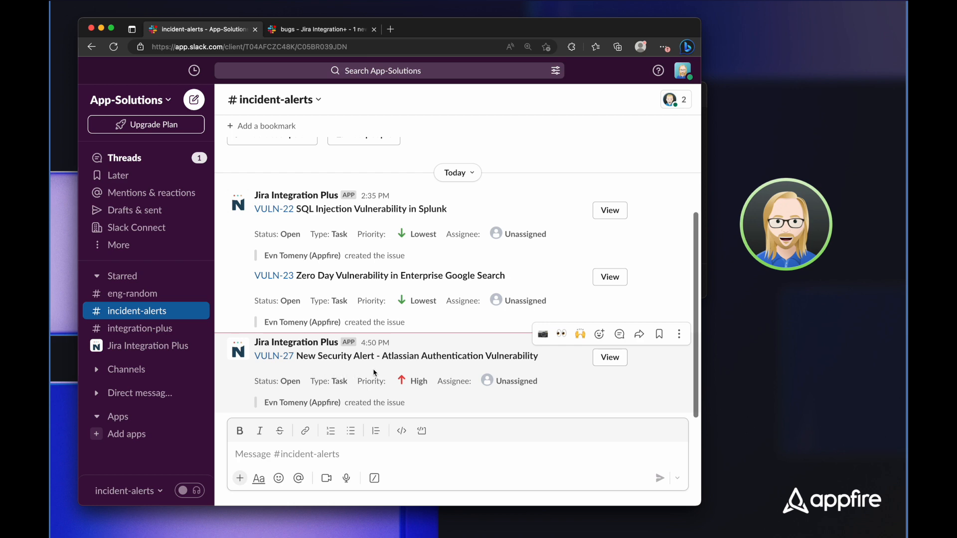
Step: Open VULN-27's details and assign the issue to yourself
left_click(610, 357)
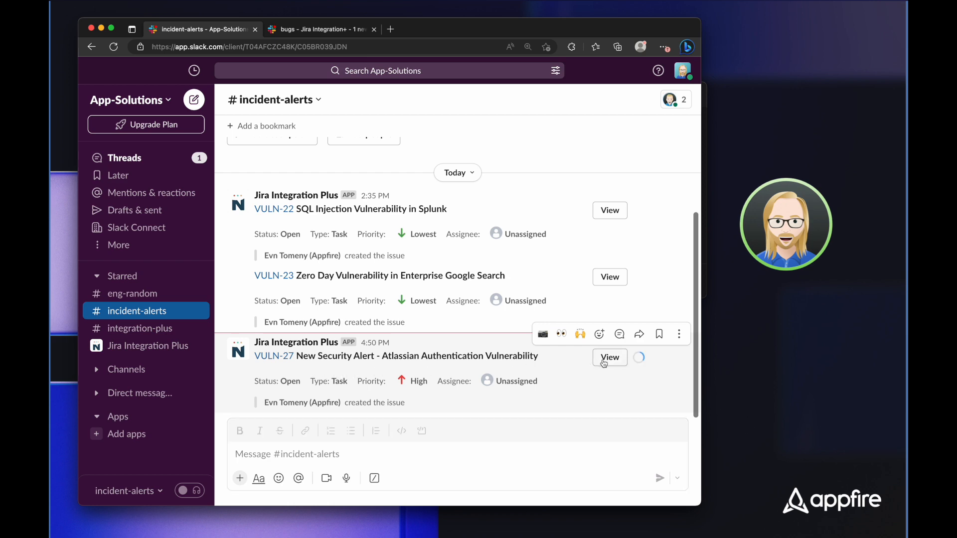
left_click(610, 357)
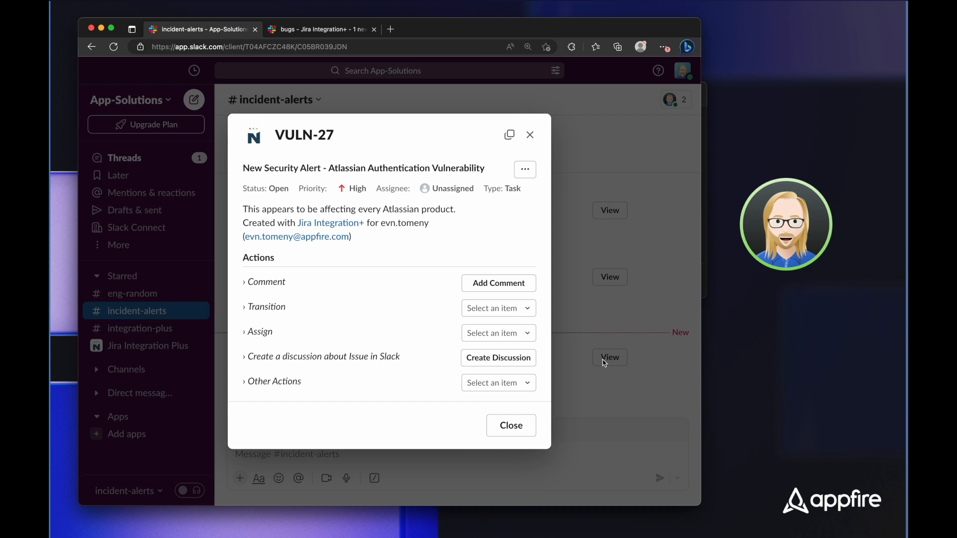
left_click(498, 333)
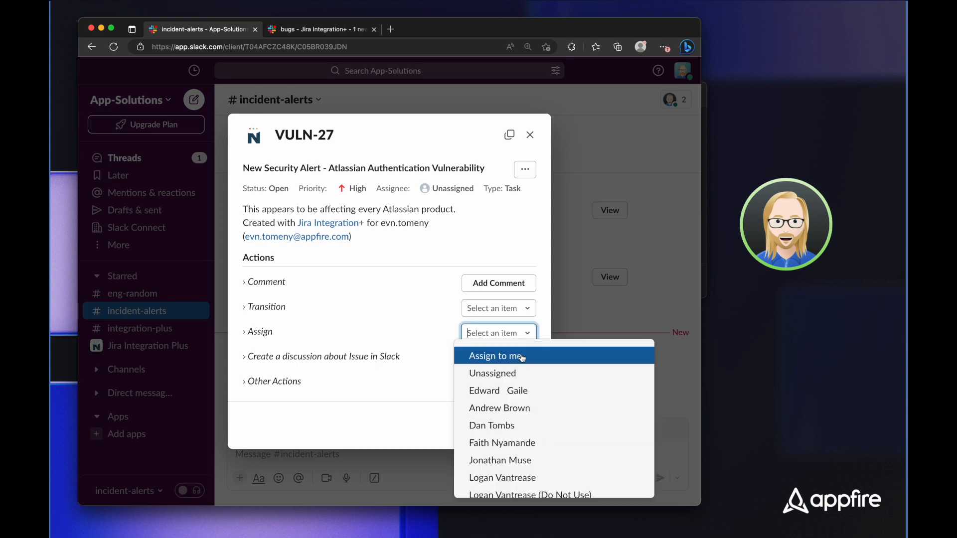
left_click(495, 356)
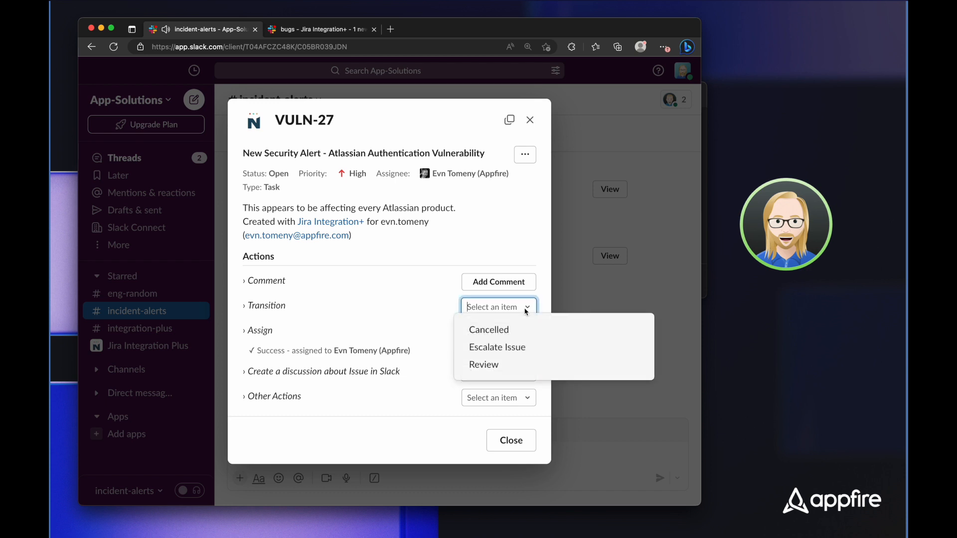
Step: Move VULN-27 to Review and post a comment confirming the issue
left_click(483, 364)
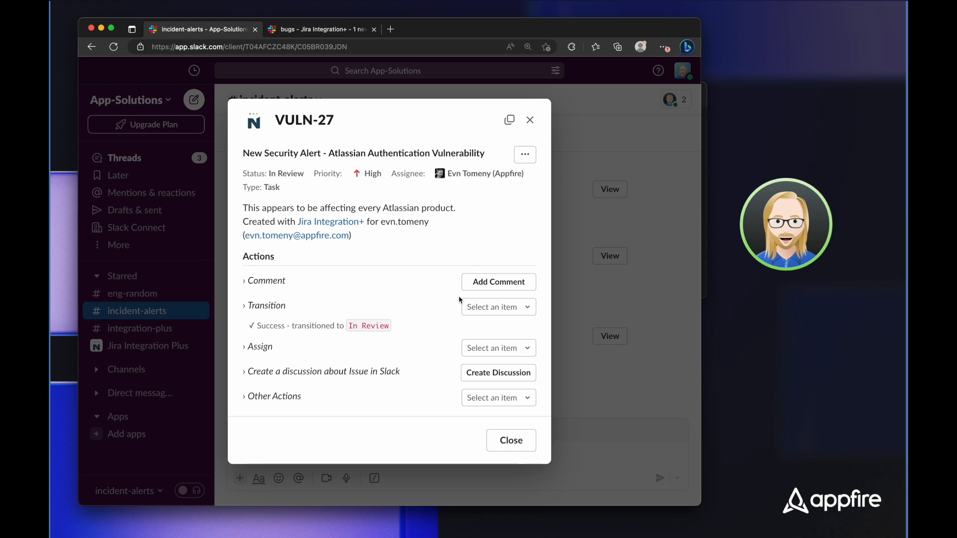
left_click(498, 282)
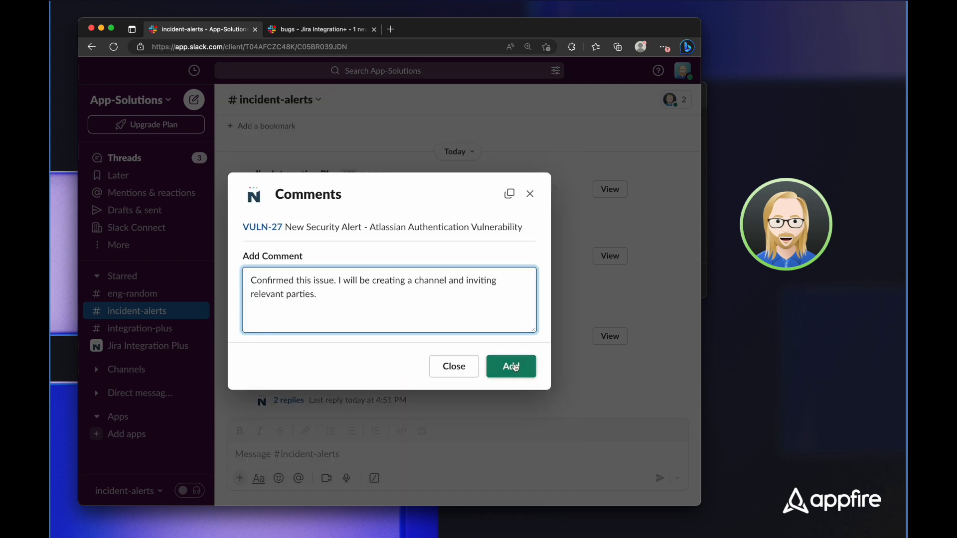
left_click(511, 367)
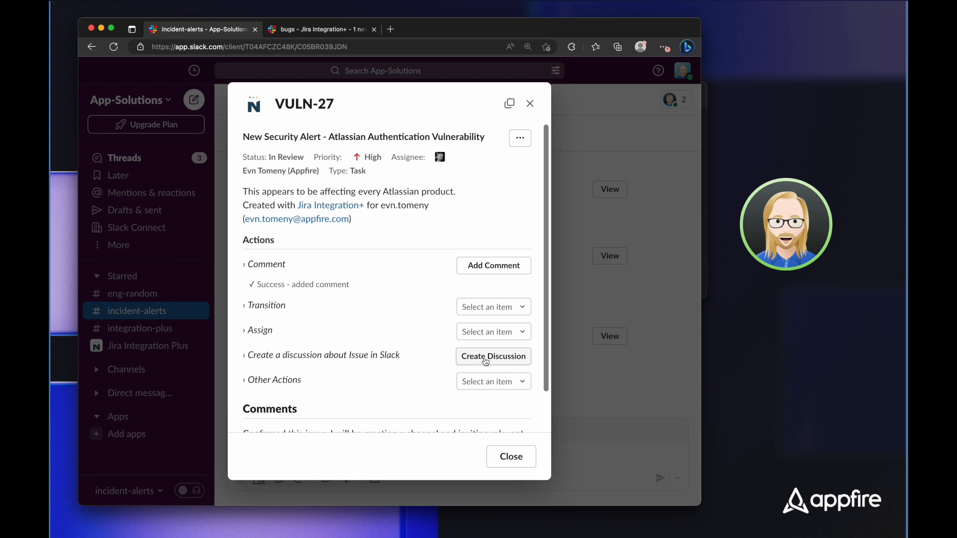
Step: Create the jira-vuln-27 discussion channel with default two-way Jira sync and archive-on-resolution options
left_click(493, 356)
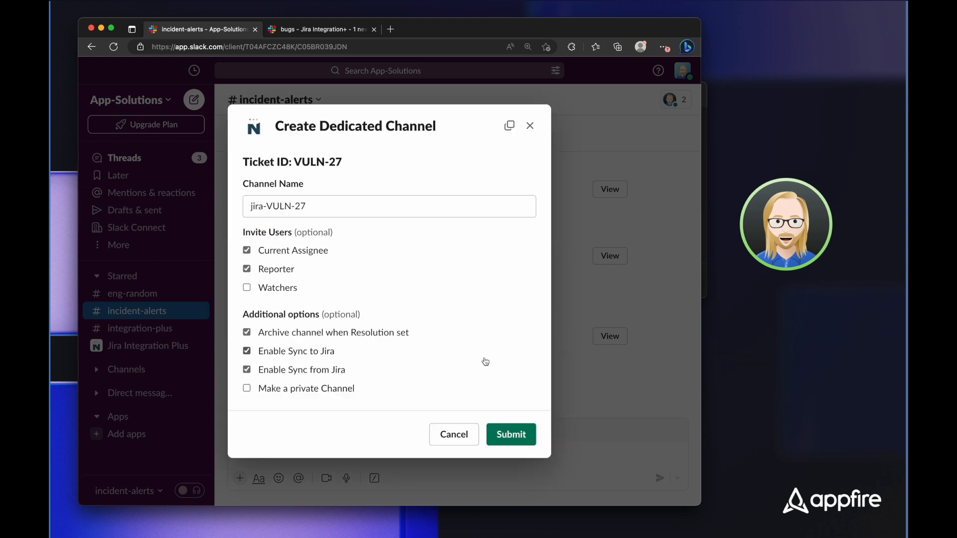
mouse_move(429, 270)
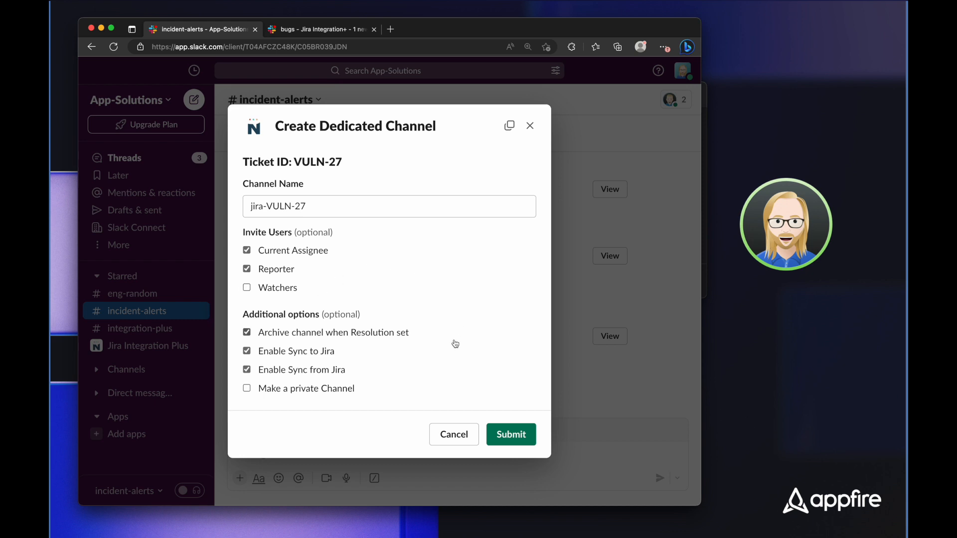
mouse_move(376, 356)
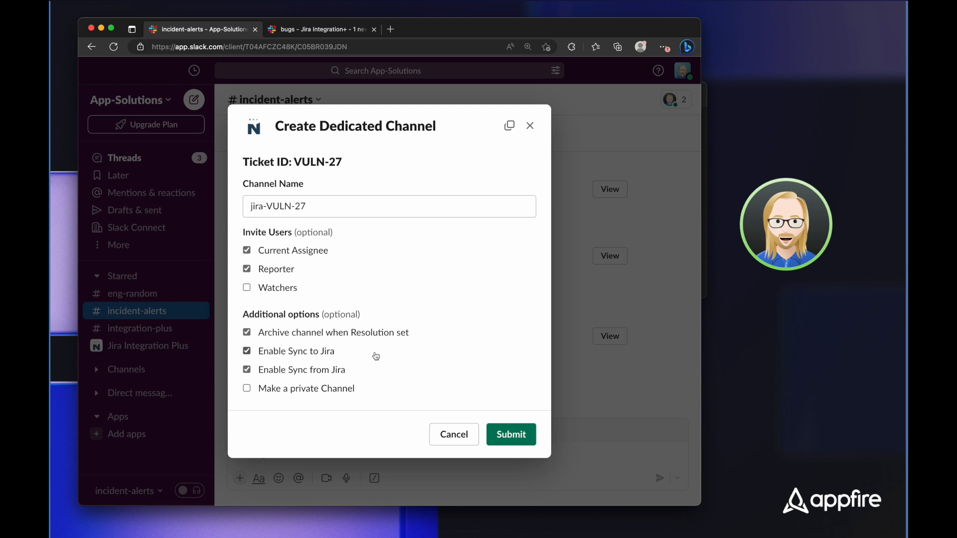
mouse_move(500, 425)
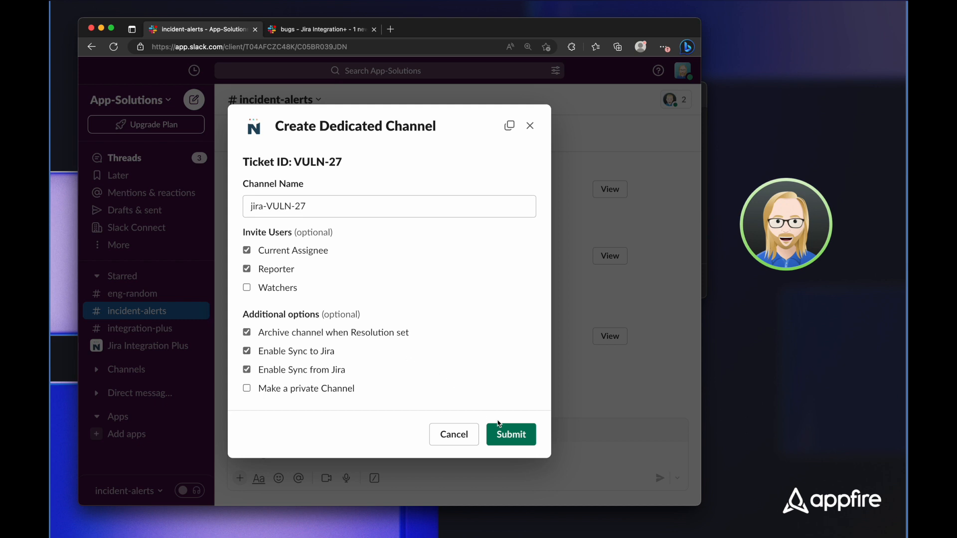
left_click(511, 434)
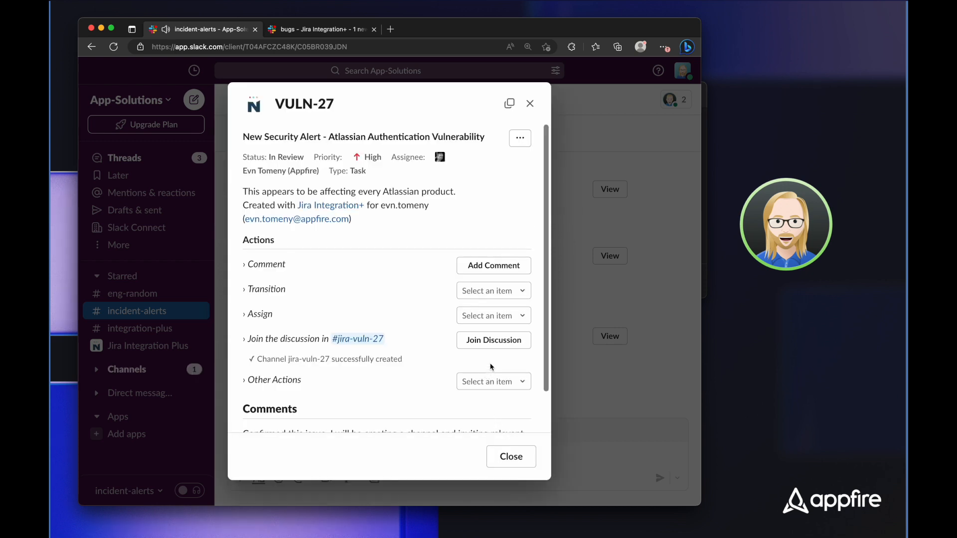
left_click(493, 340)
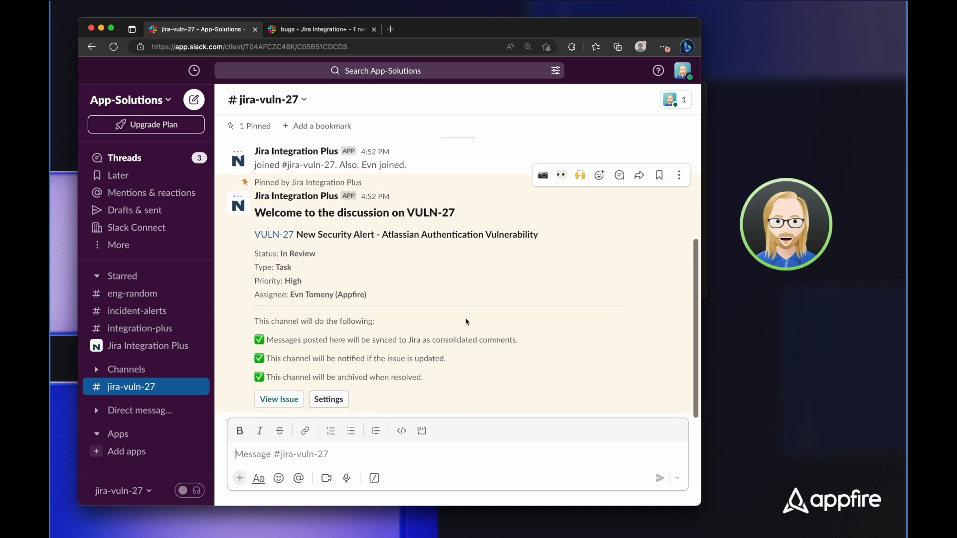
mouse_move(436, 354)
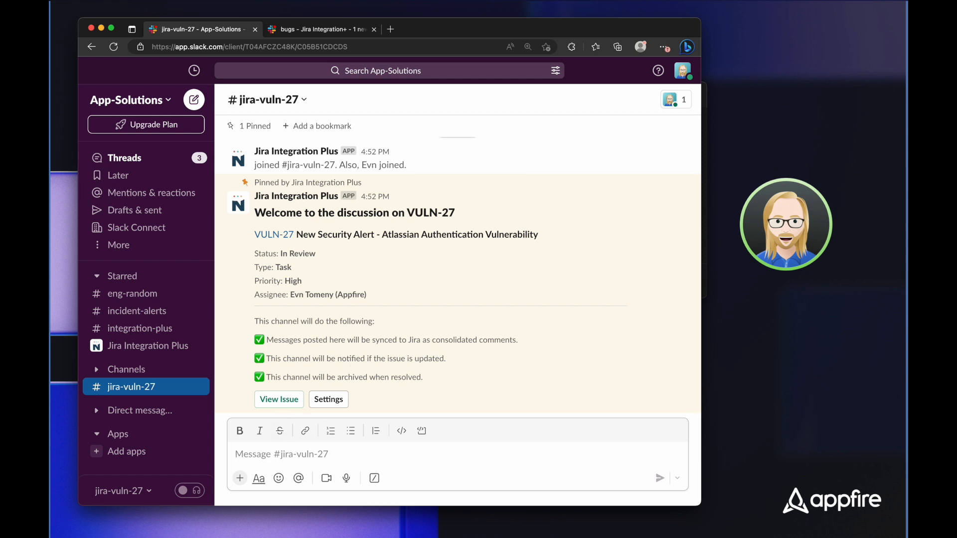
type("@Nick")
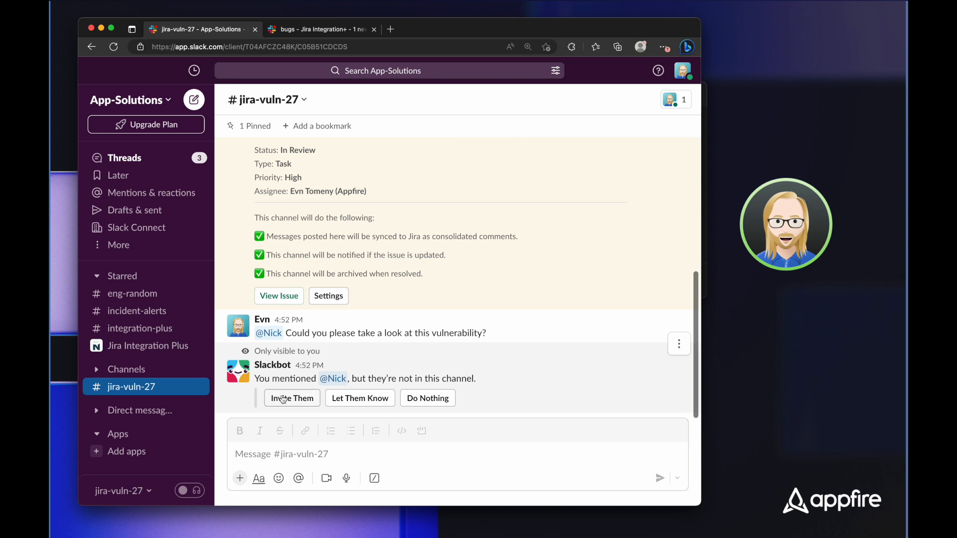
left_click(291, 398)
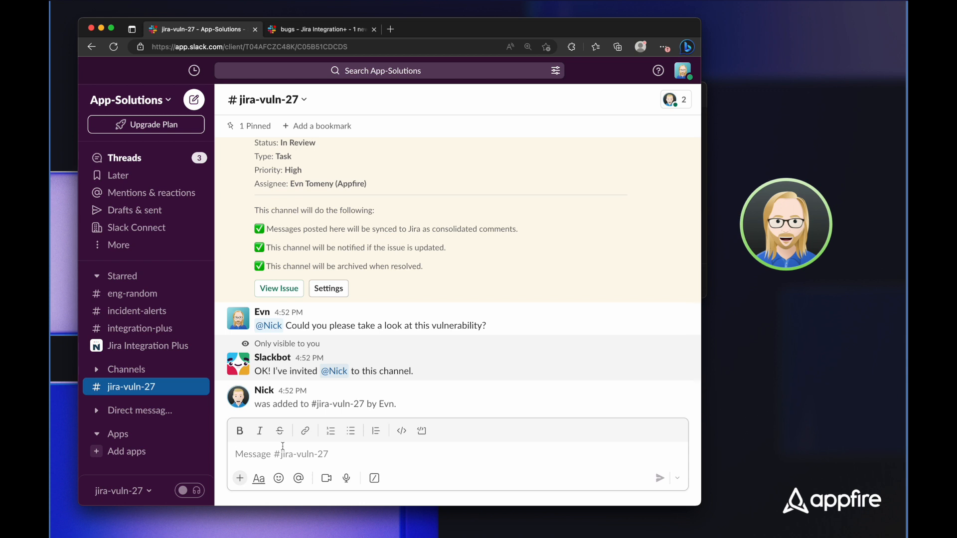
mouse_move(133, 294)
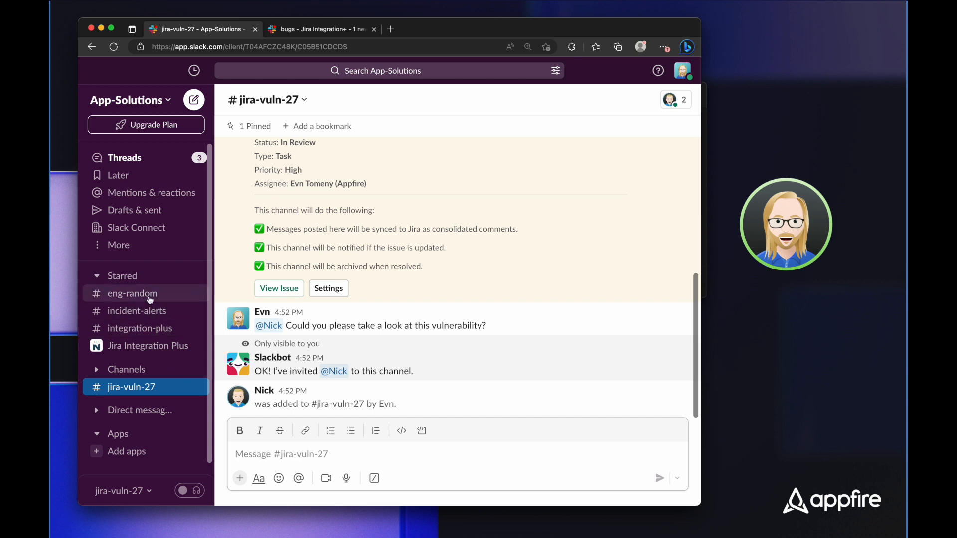
Step: Switch to the starred eng-random channel showing Nick's Atlassian OAuth keys question
left_click(131, 294)
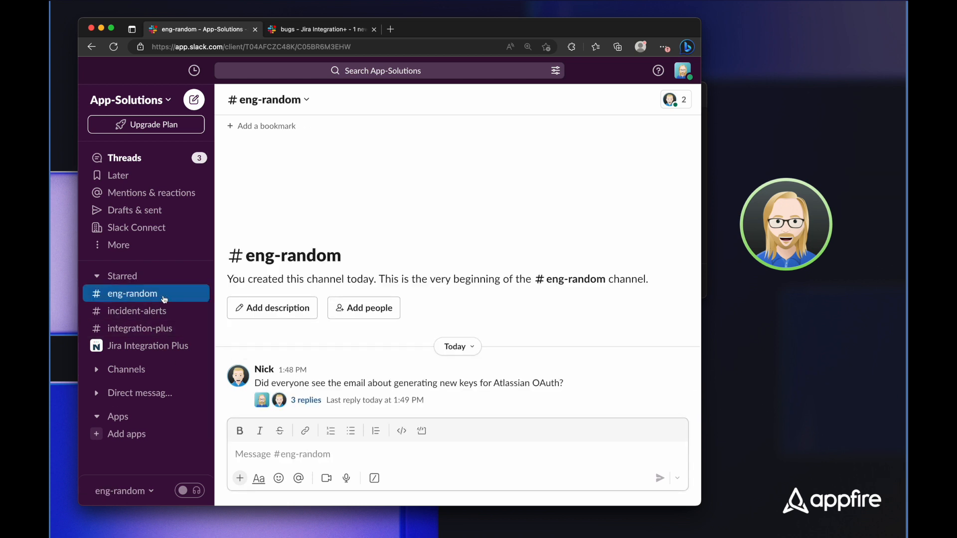
mouse_move(375, 392)
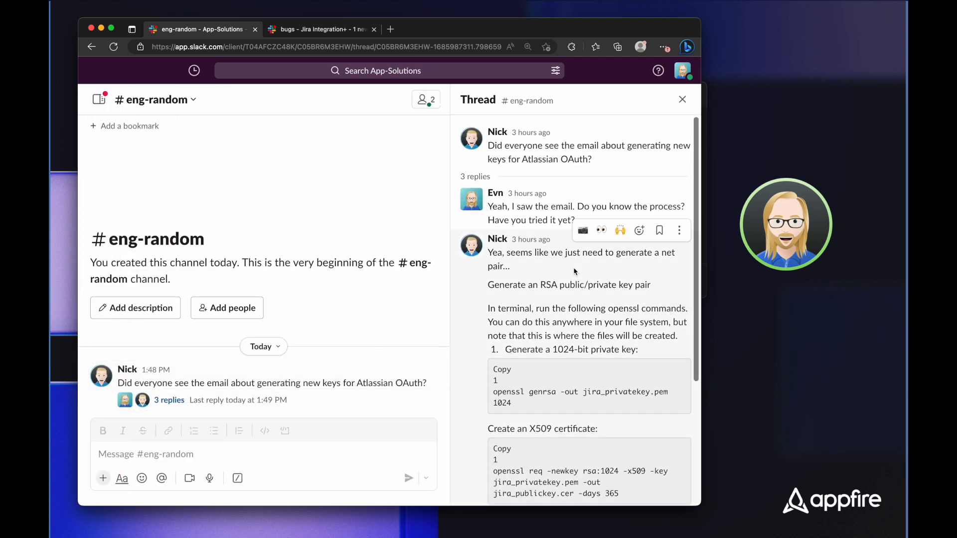
mouse_move(545, 388)
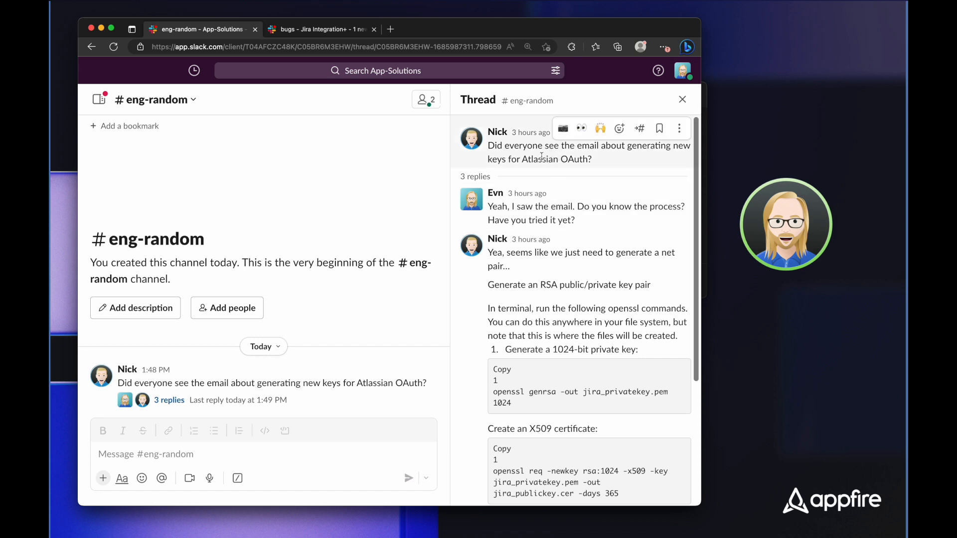
mouse_move(562, 129)
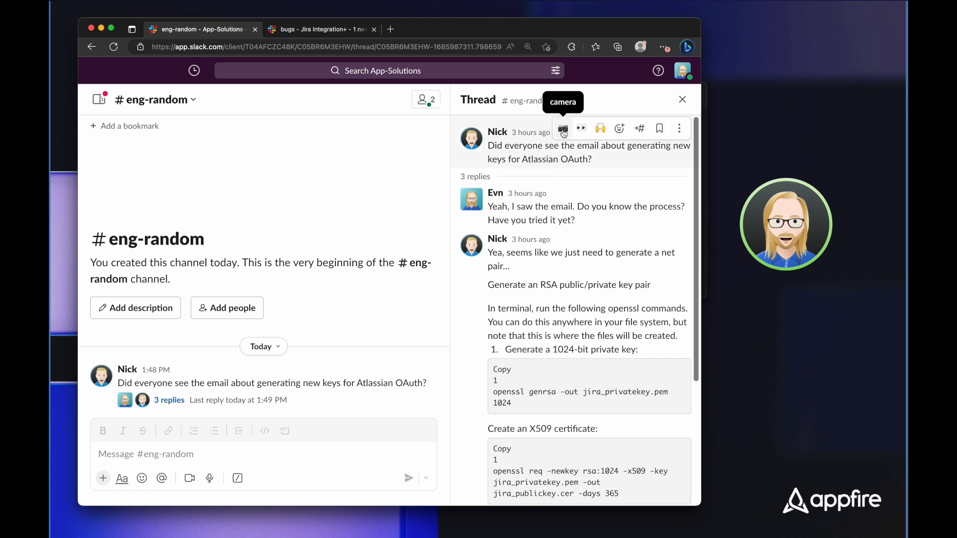
Step: Capture the OAuth keys thread into existing issue VULN-27, then close the thread panel
left_click(563, 128)
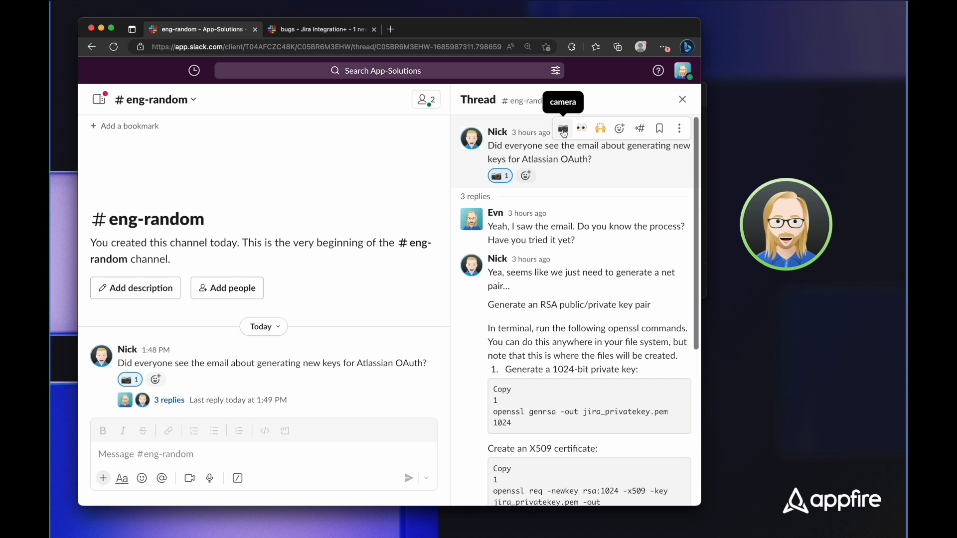
scroll("down", 3)
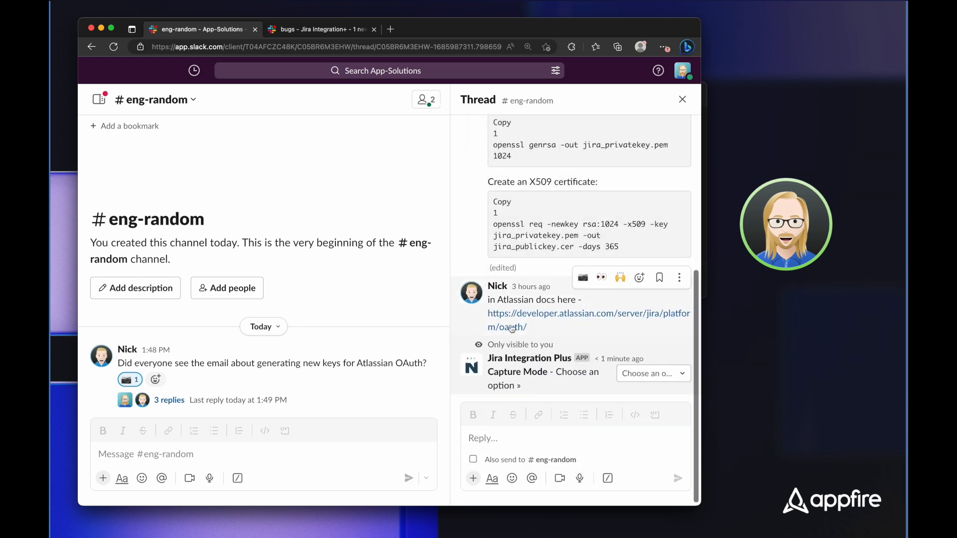
mouse_move(564, 385)
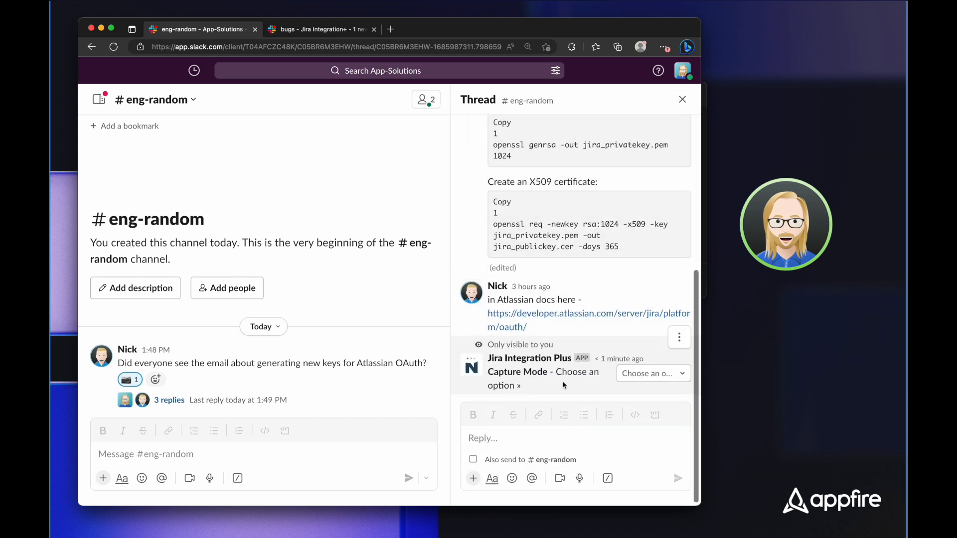
left_click(653, 372)
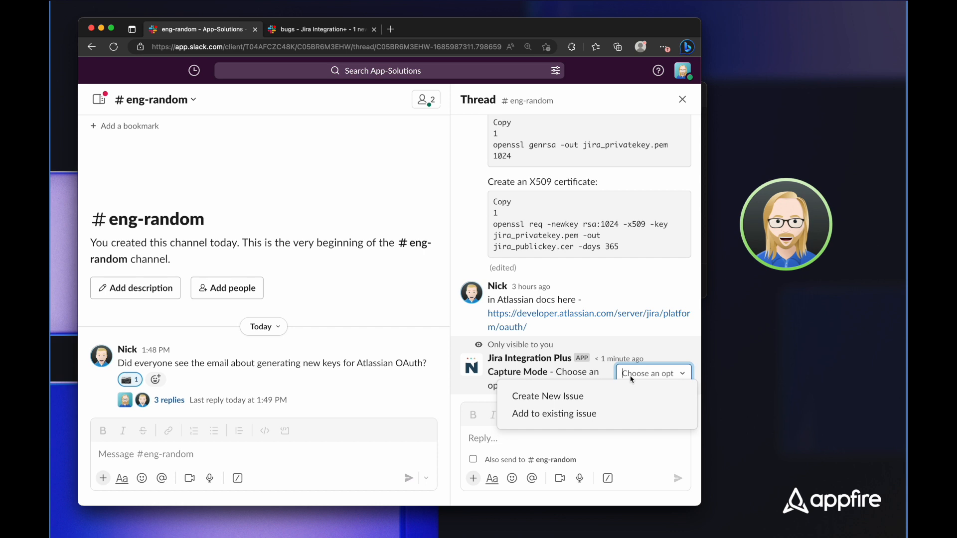
left_click(554, 413)
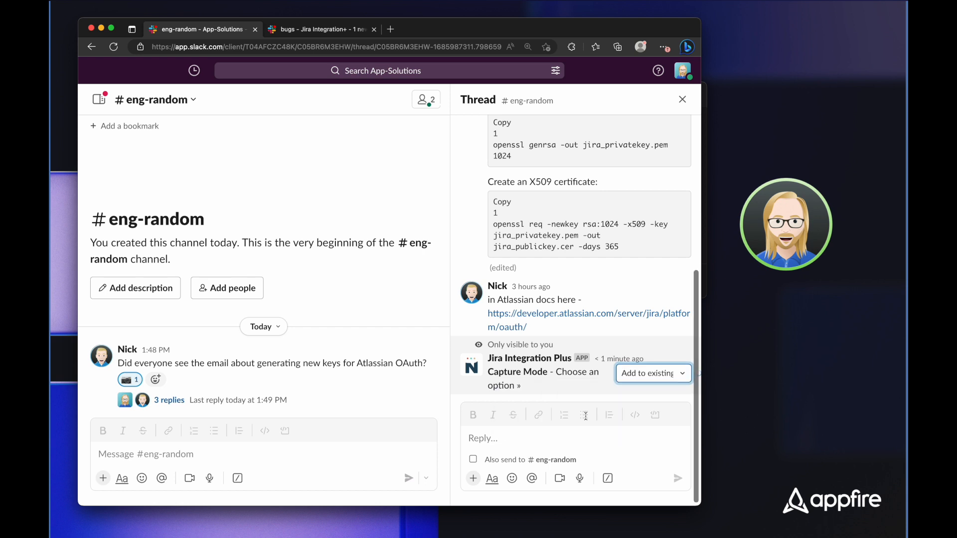
left_click(653, 373)
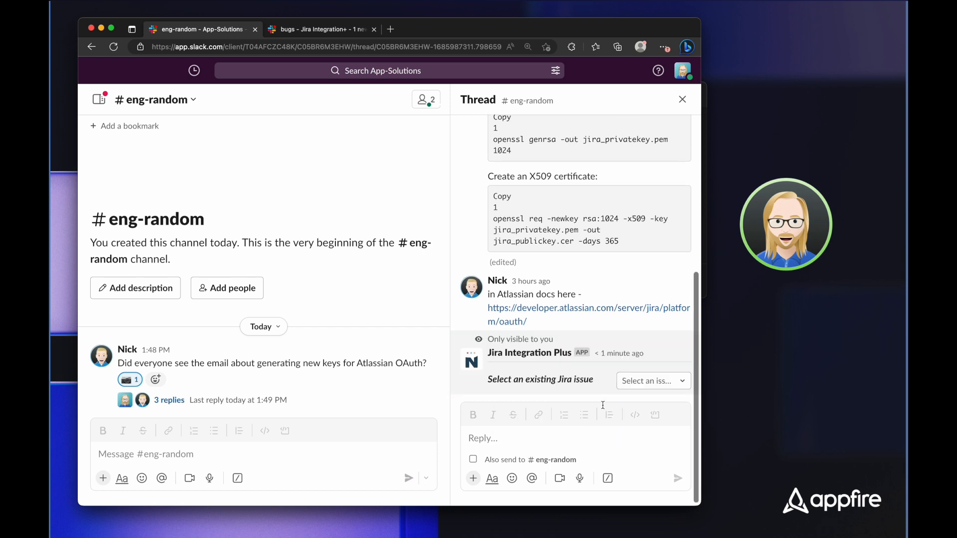
type("VULN-27")
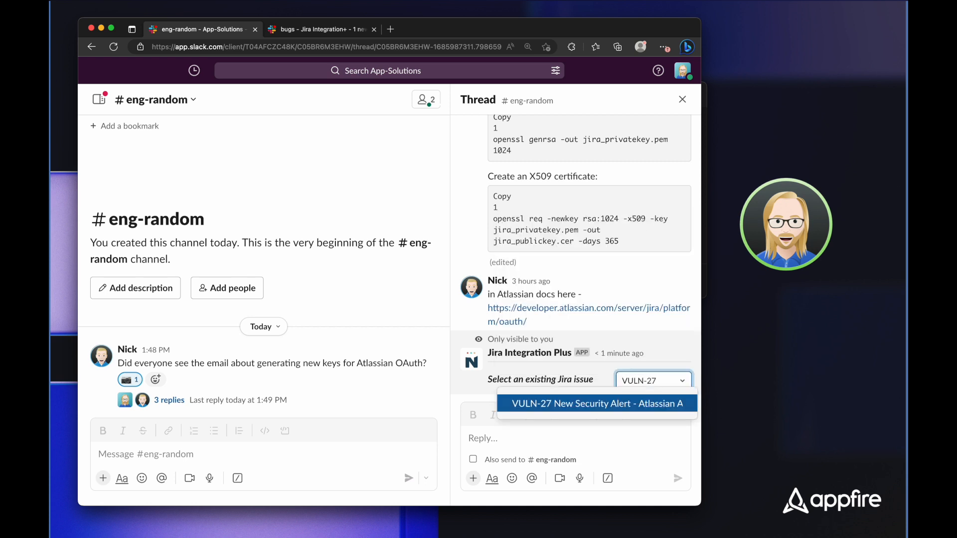
left_click(596, 403)
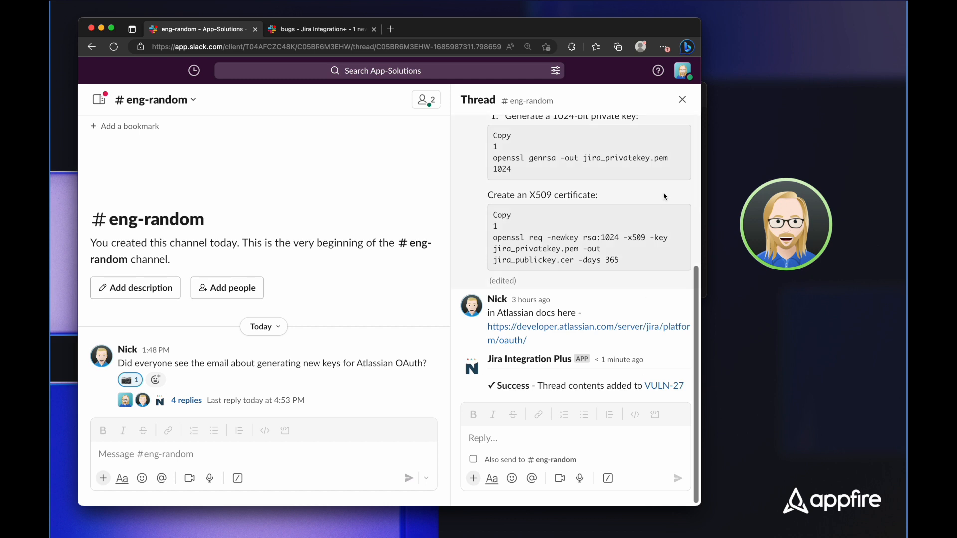
left_click(683, 98)
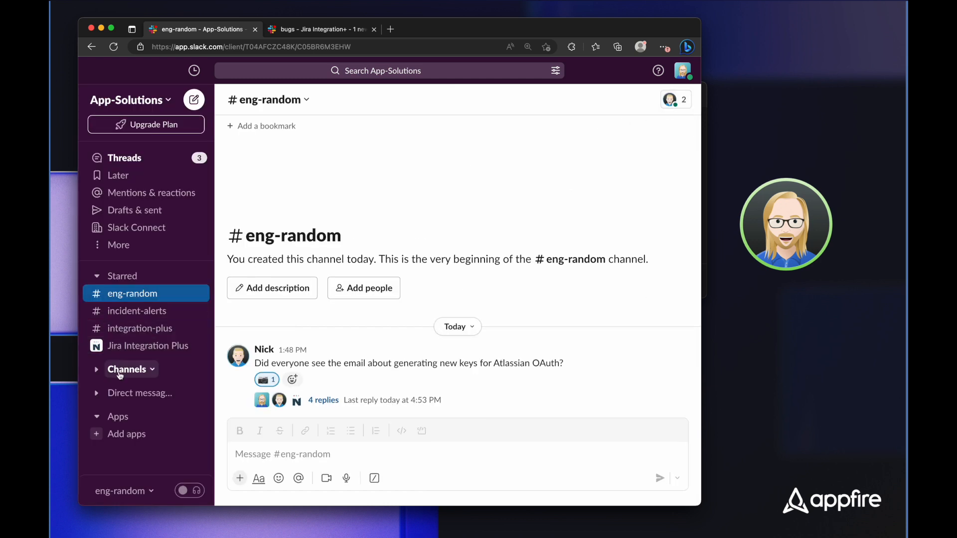
Step: Go to jira-vuln-27, view issue VULN-27, and open it in Jira
left_click(127, 369)
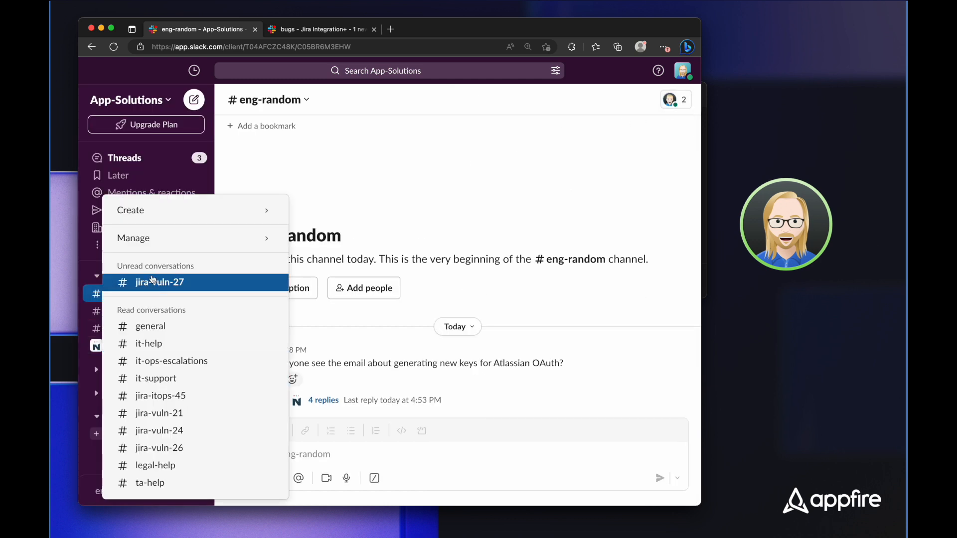
left_click(159, 282)
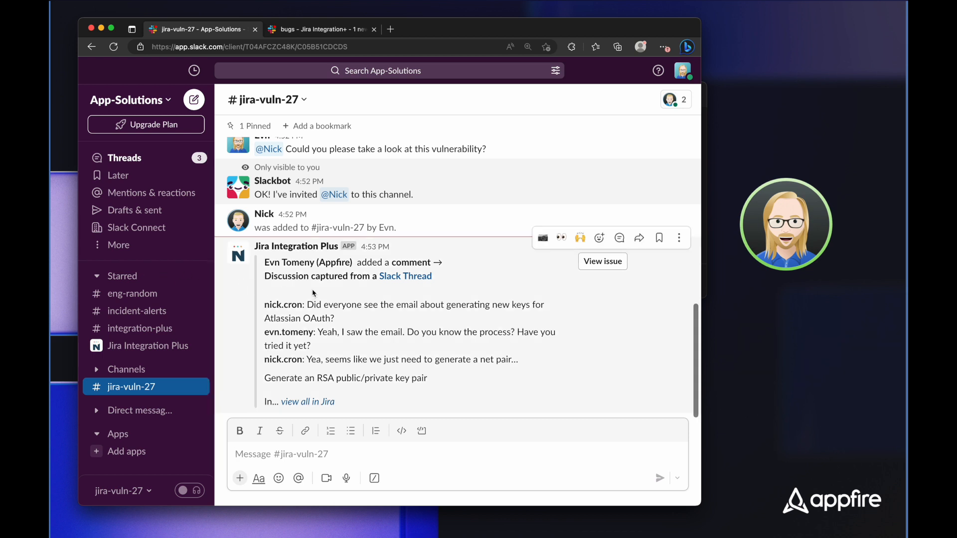
mouse_move(358, 288)
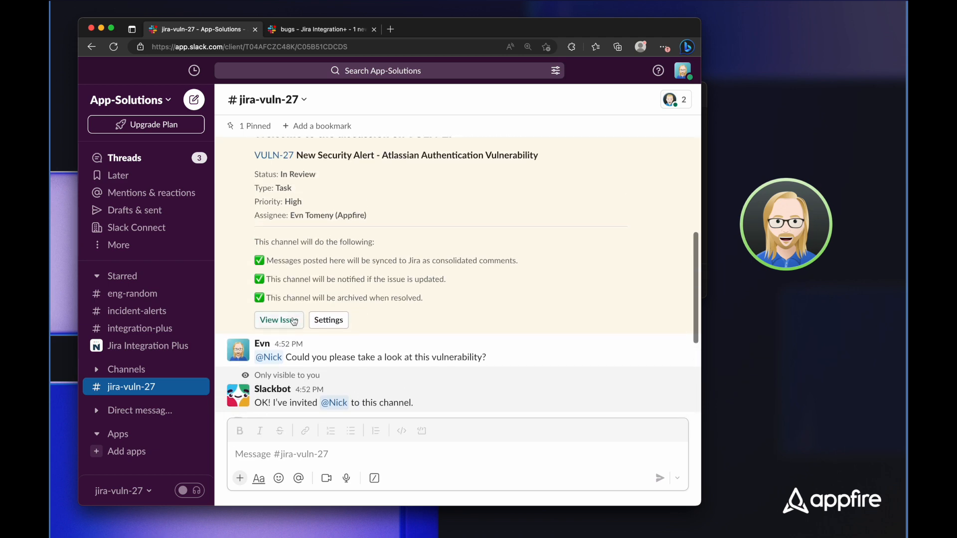
left_click(279, 320)
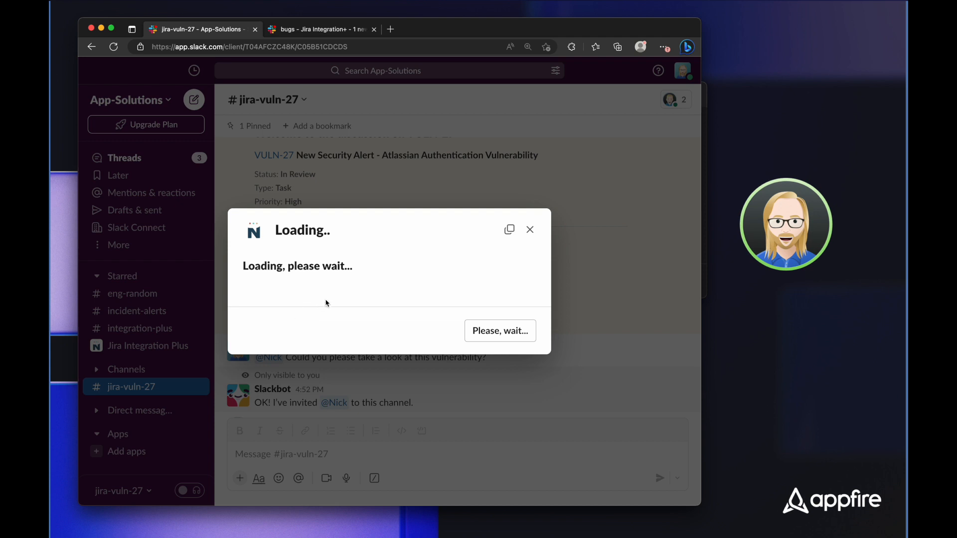
left_click(520, 138)
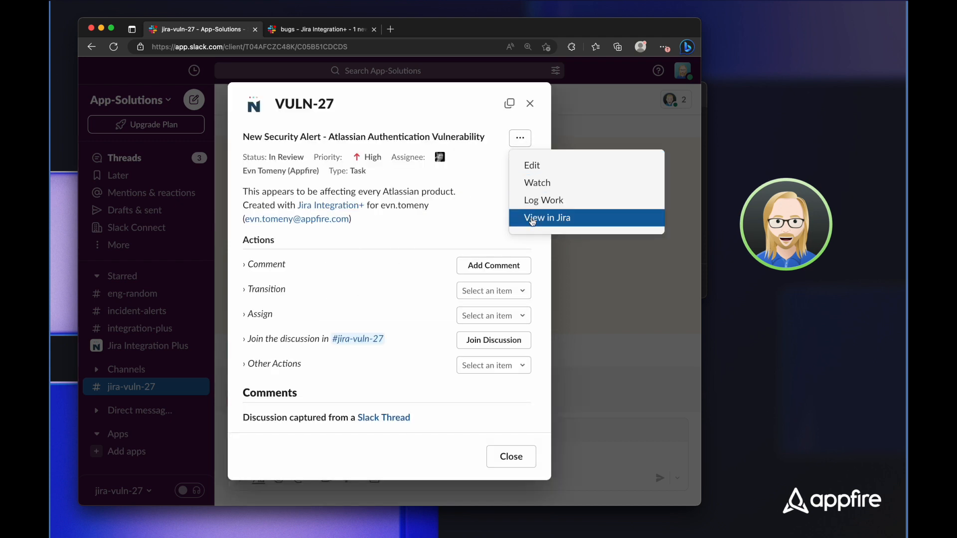
left_click(547, 218)
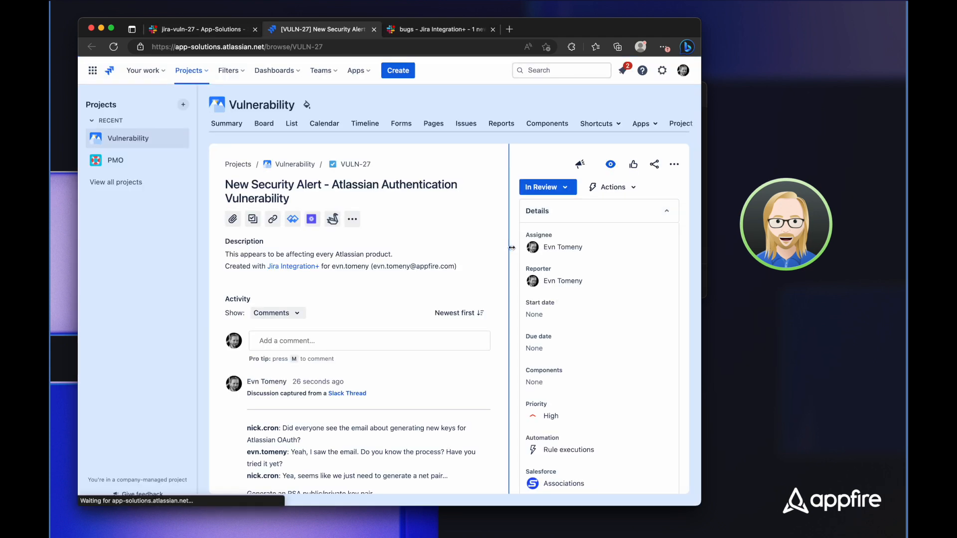
Step: Comment 'Thanks! I'll take a look and see if I can get this pair created.' on VULN-27
scroll("down", 3)
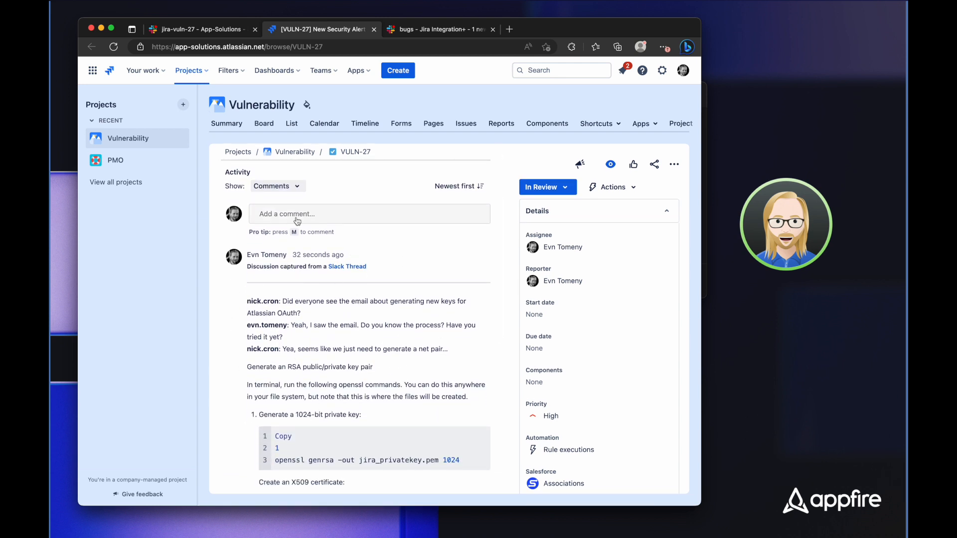
left_click(369, 214)
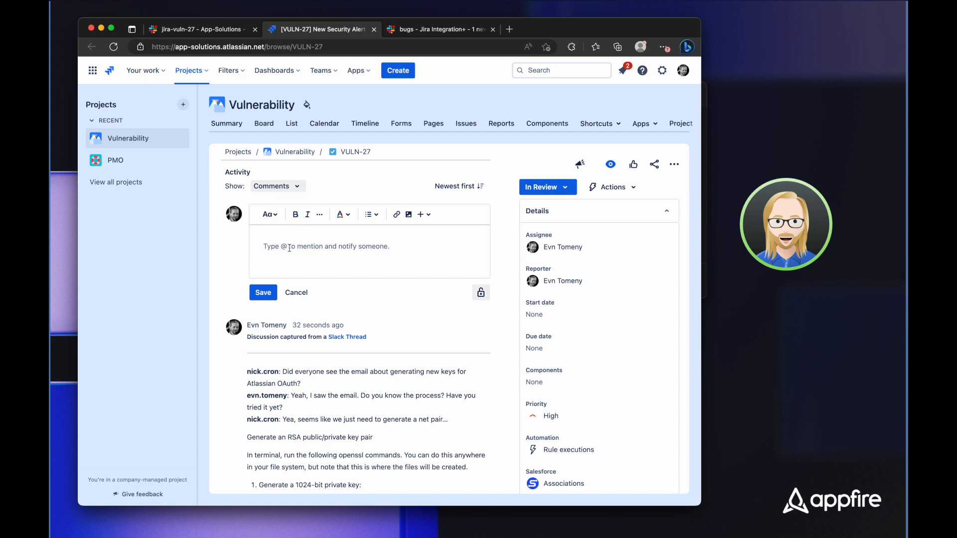
type("Thanks! I'll take a look and see if I can get this pair created.")
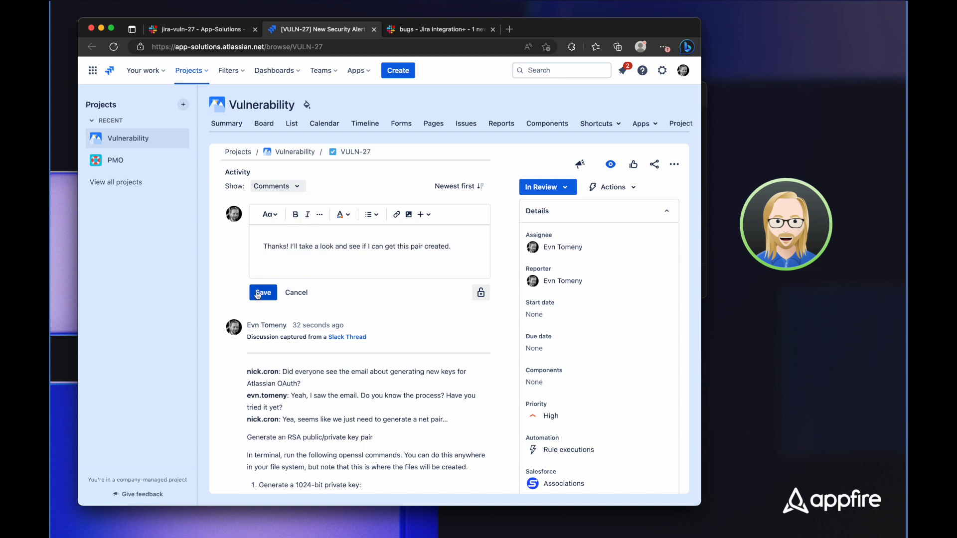
left_click(262, 292)
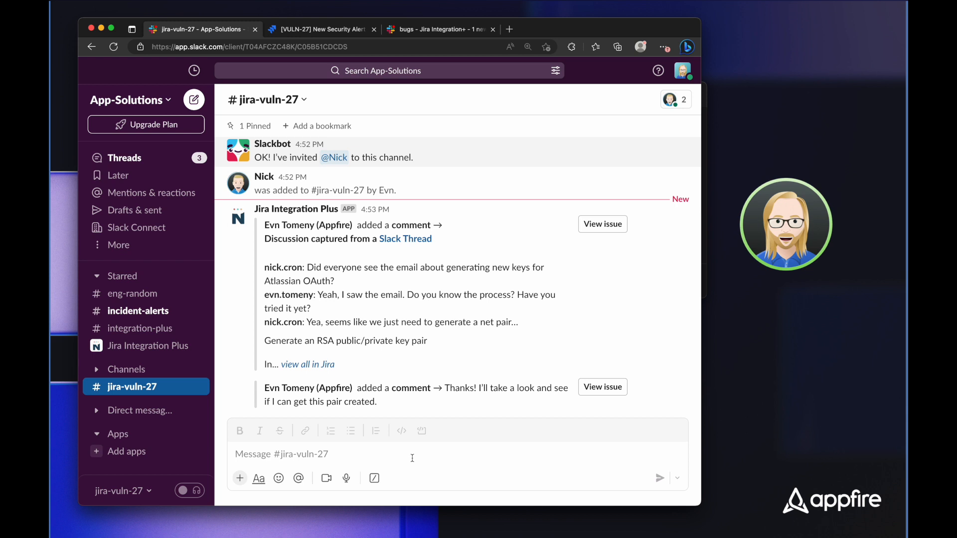
mouse_move(375, 461)
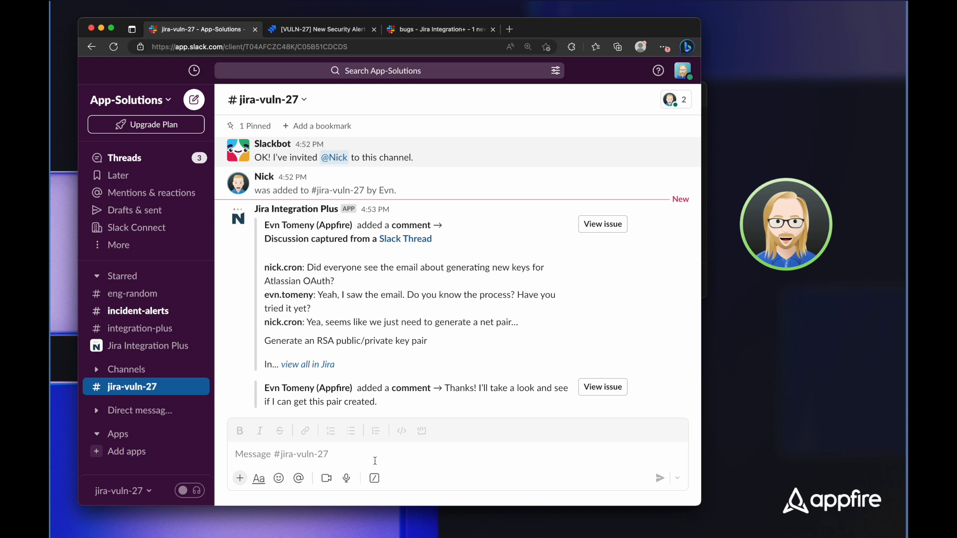
mouse_move(148, 346)
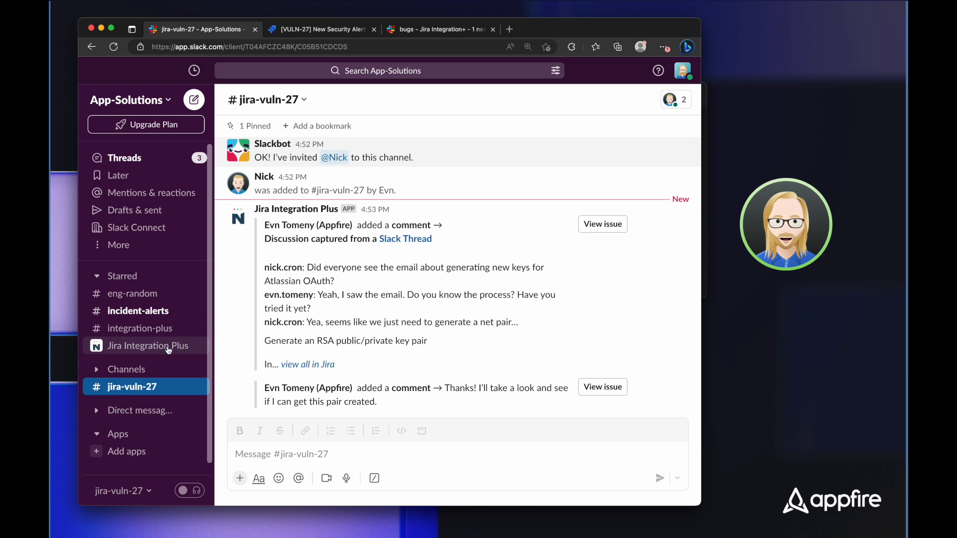
Step: Open the Jira Integration Plus app home from the Slack sidebar
left_click(147, 345)
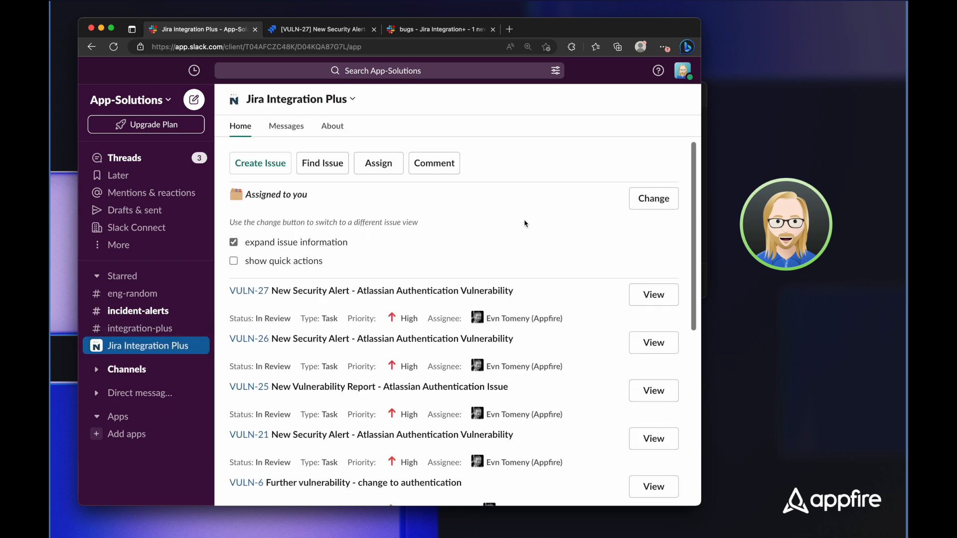
mouse_move(536, 224)
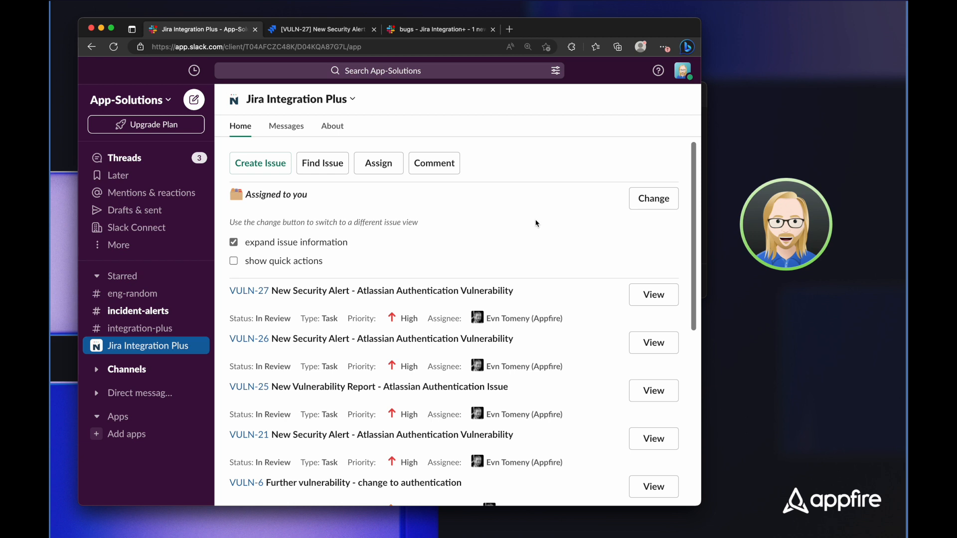
Step: Scroll the Home tab's assigned issues, then view and close VULN-25's details
scroll("down", 3)
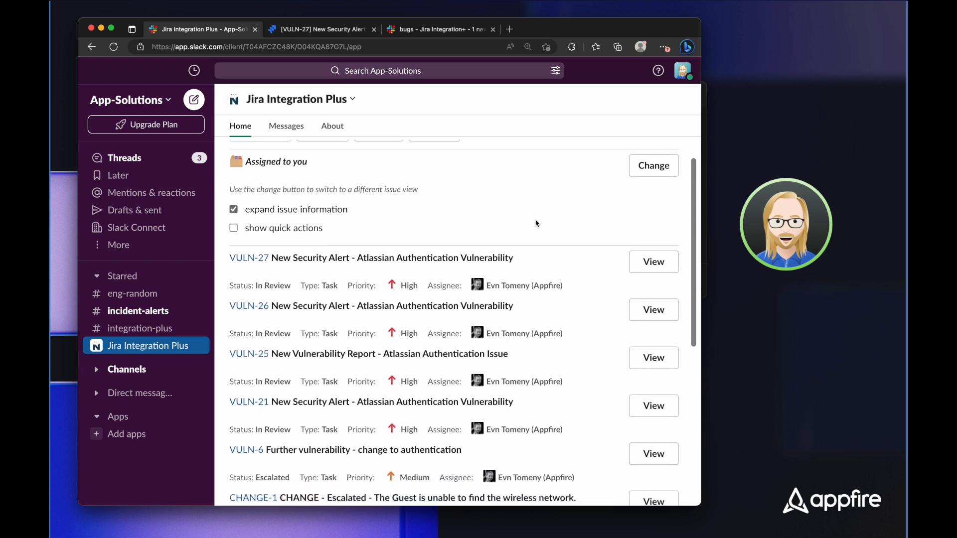
mouse_move(310, 170)
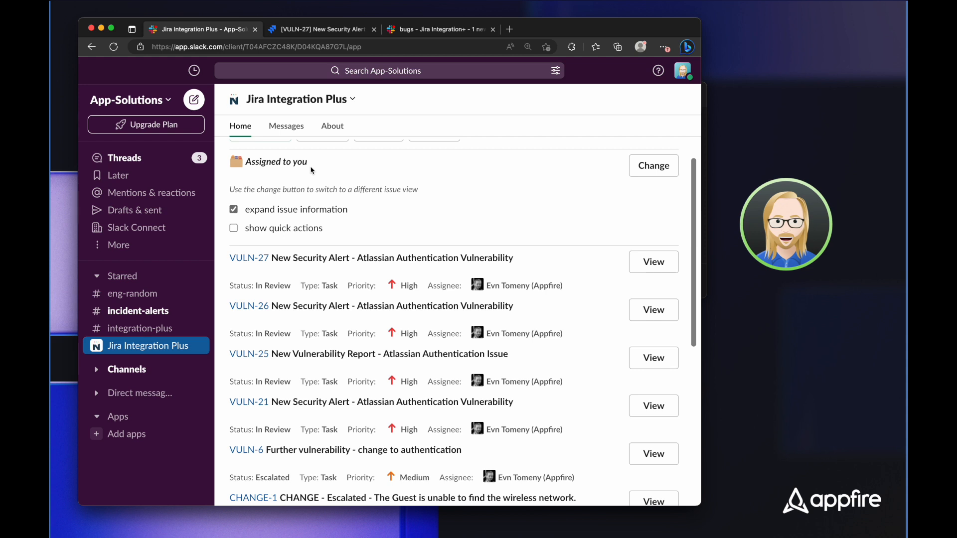
mouse_move(652, 183)
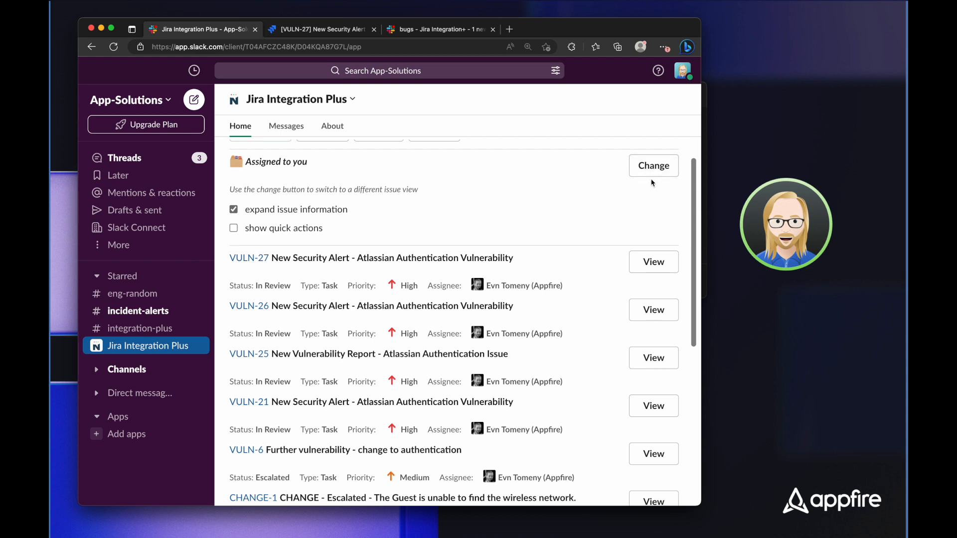
mouse_move(590, 206)
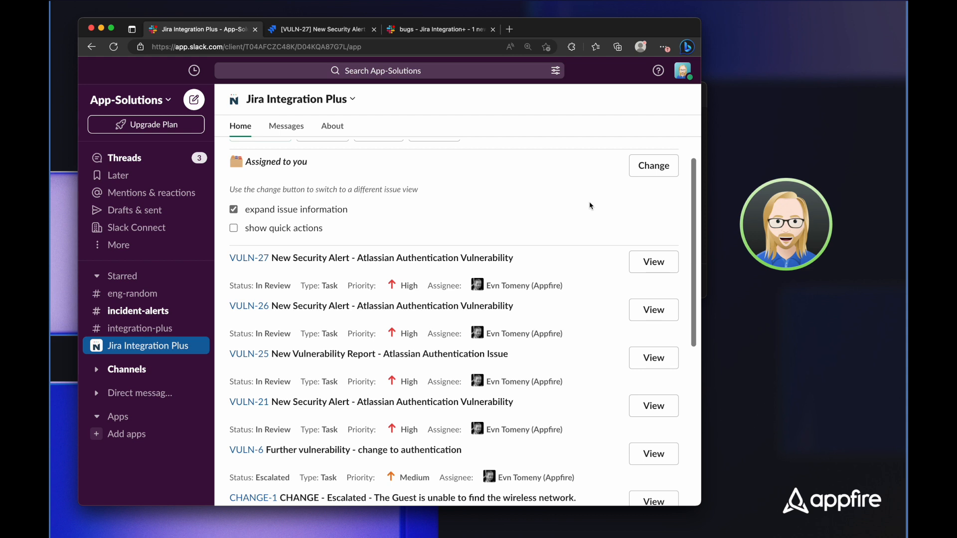
scroll("down", 3)
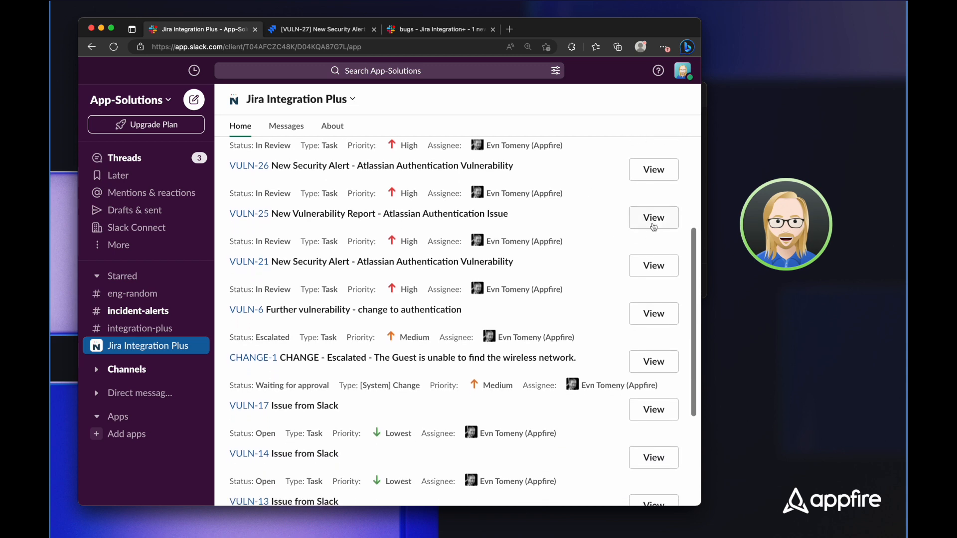
left_click(653, 217)
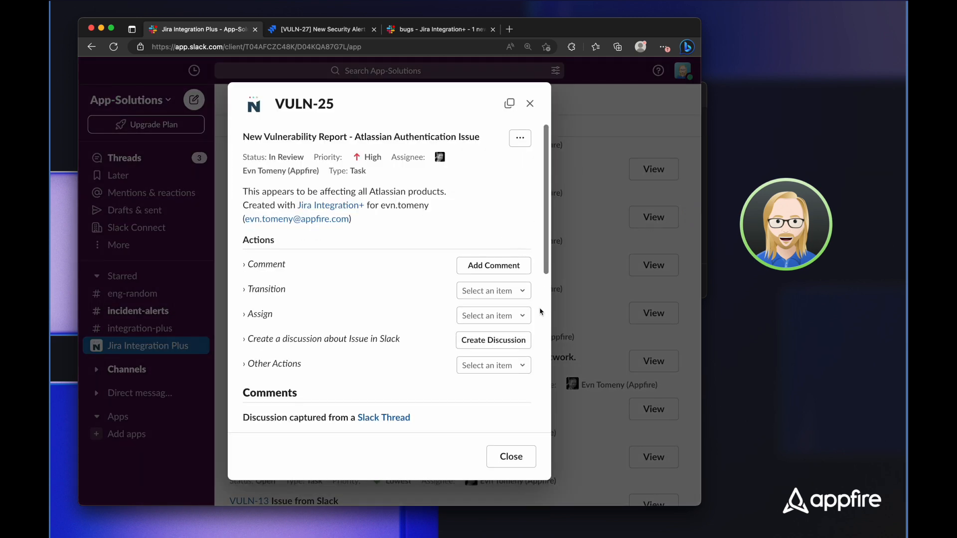
mouse_move(530, 406)
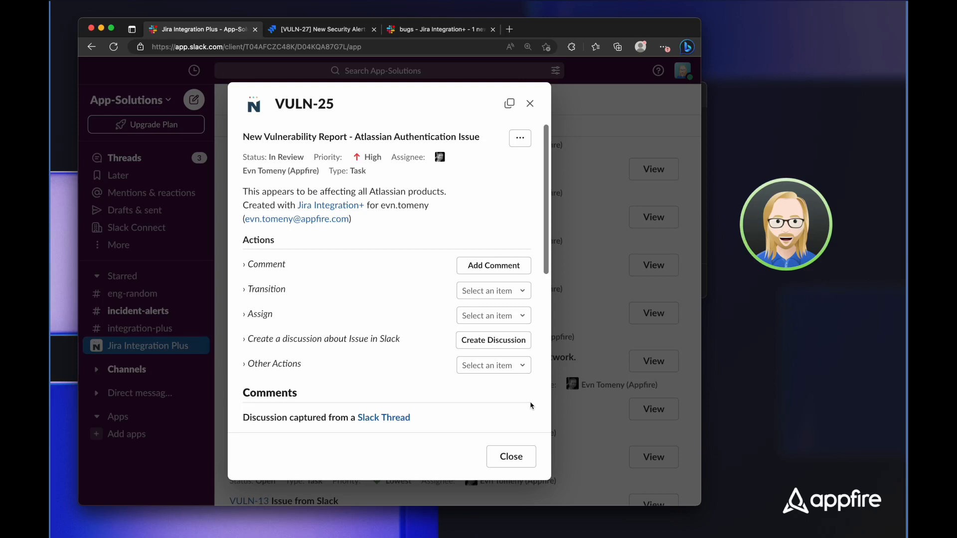
left_click(510, 457)
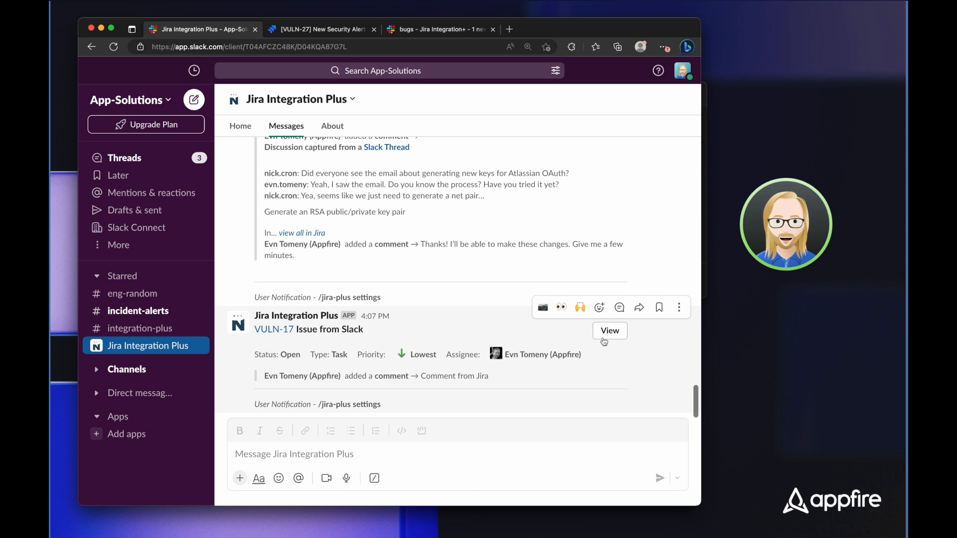
left_click(610, 330)
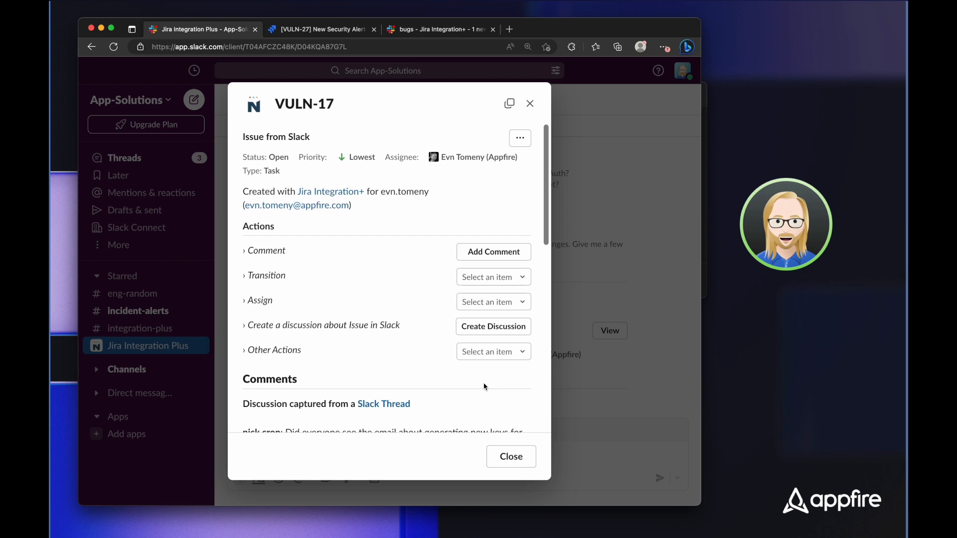
scroll("down", 3)
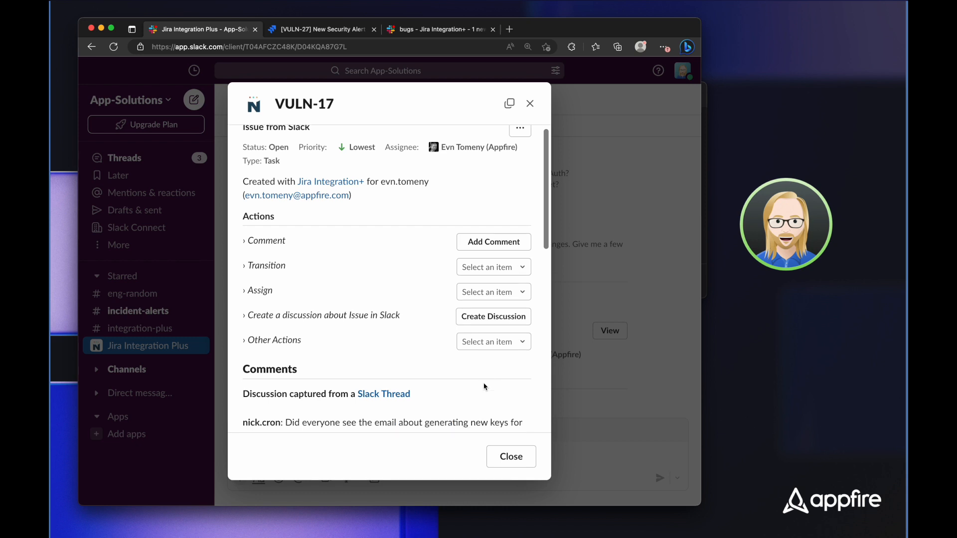
left_click(510, 457)
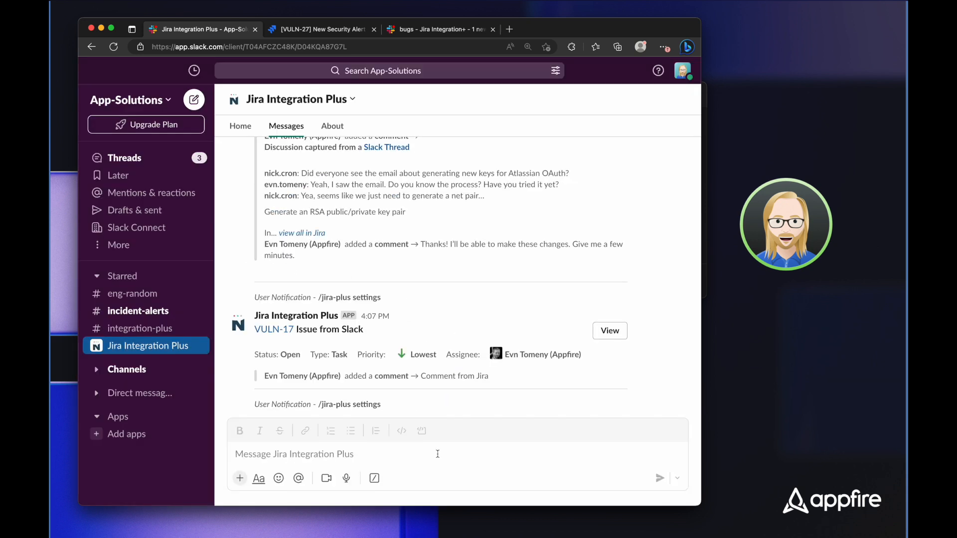
left_click(438, 29)
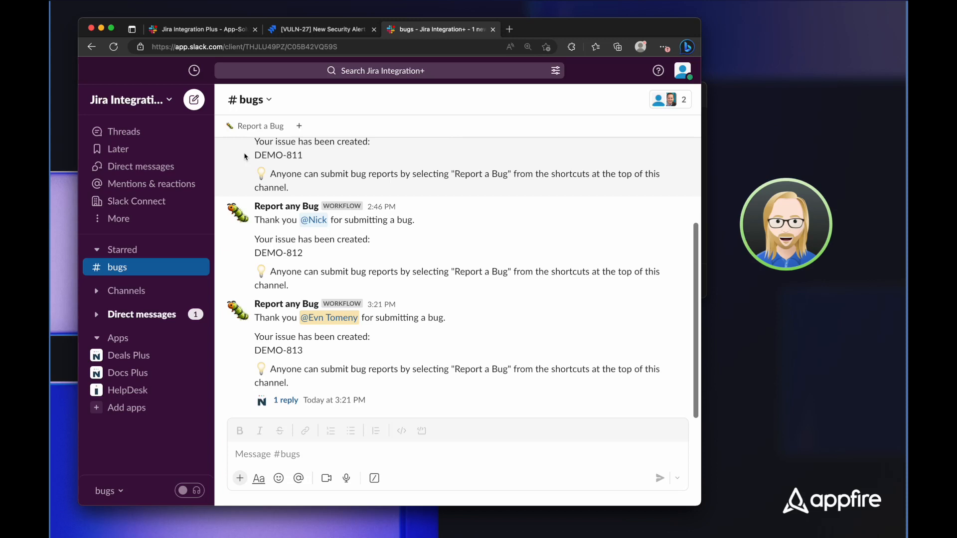
mouse_move(260, 126)
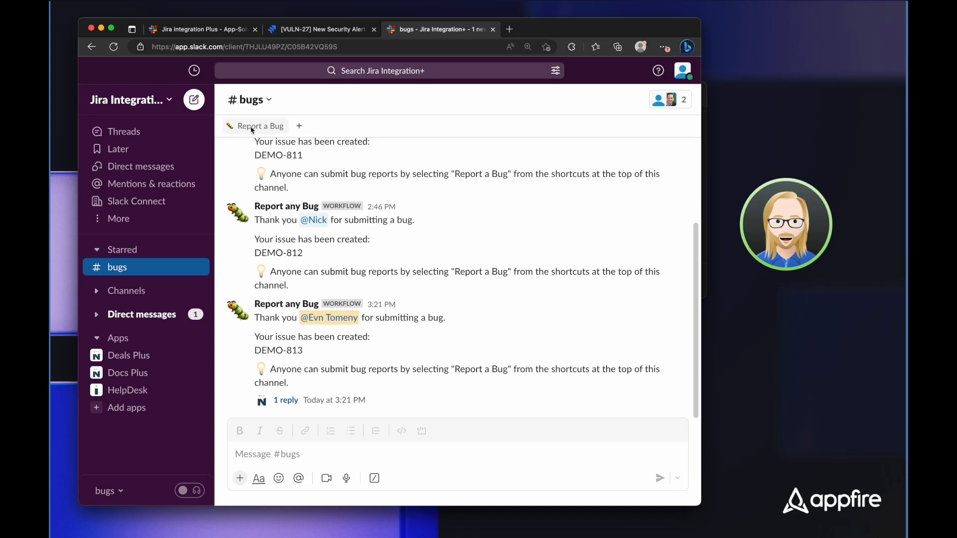
Step: Submit a Website bug report about the too-dark green, then open DEMO-814's reply thread
left_click(259, 126)
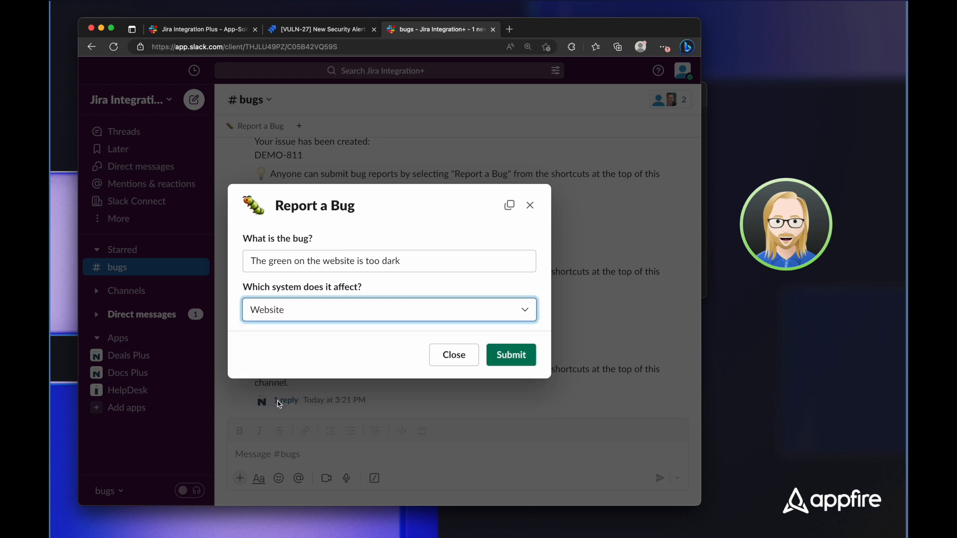
left_click(511, 355)
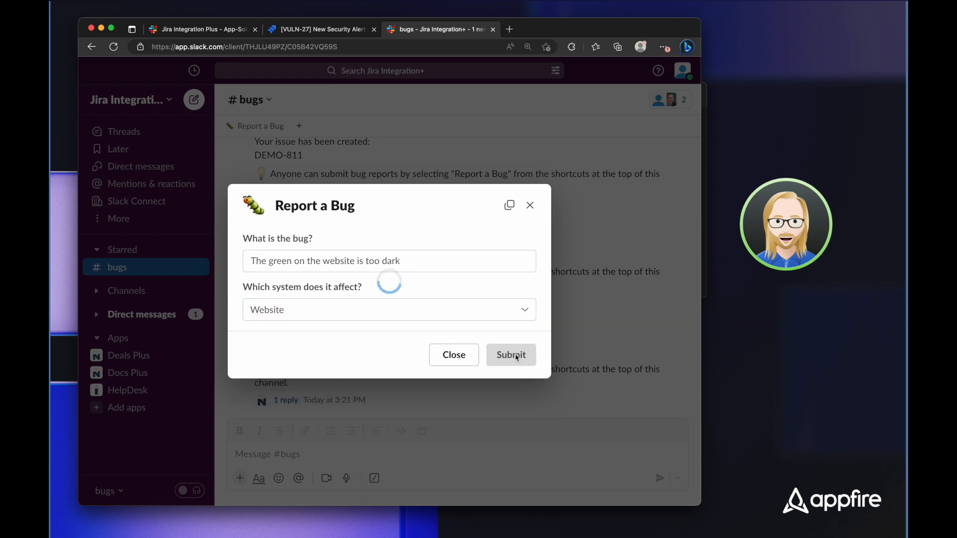
left_click(511, 354)
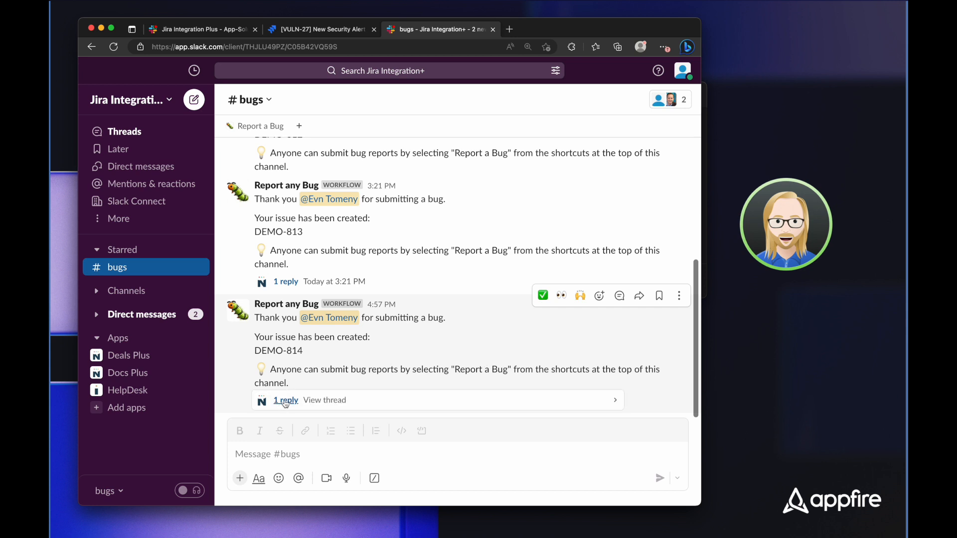
left_click(285, 400)
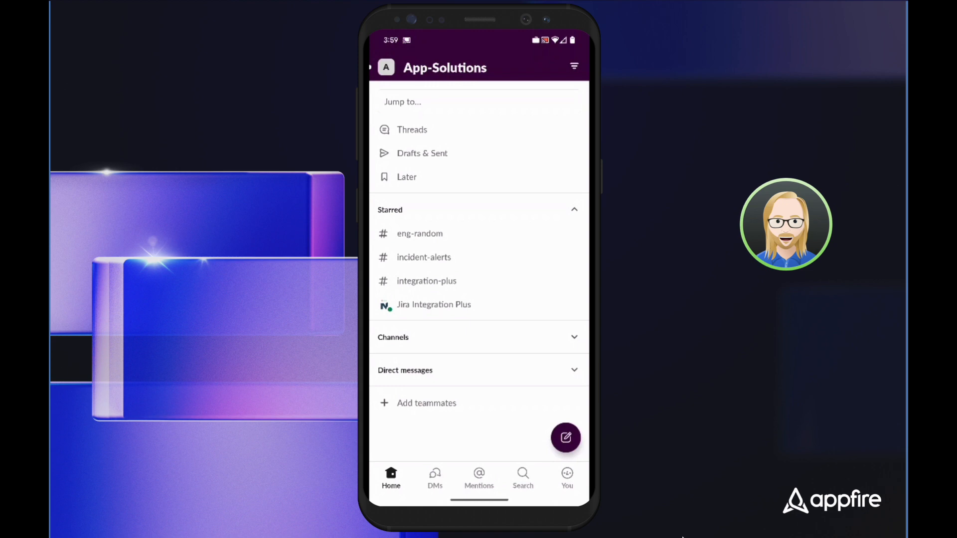
Step: On the phone, open Jira Integration Plus and browse its Home issues
left_click(433, 304)
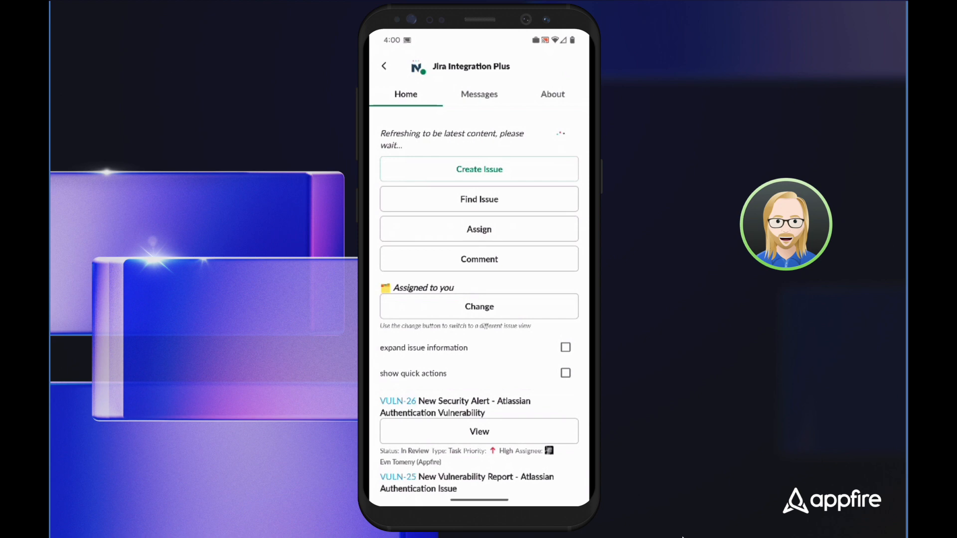
scroll("down", 3)
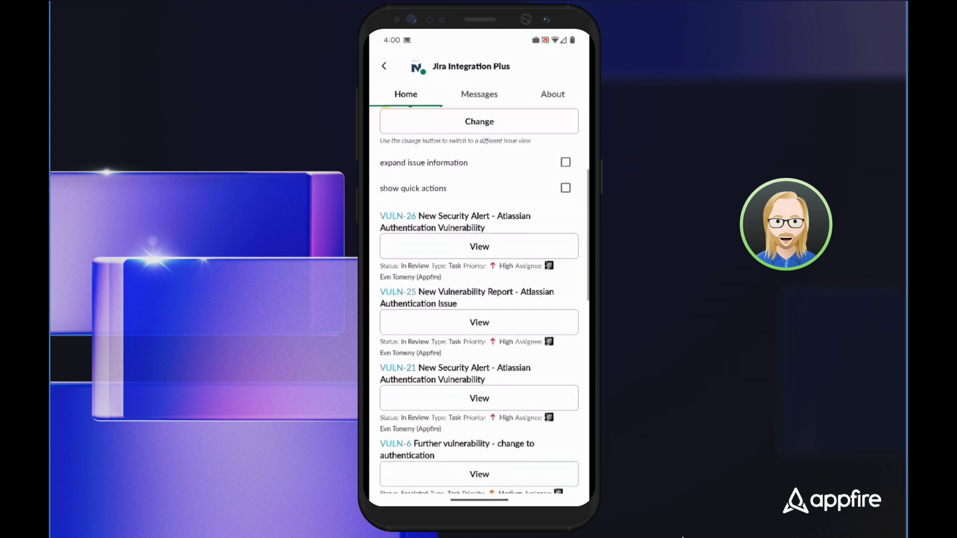
scroll("down", 3)
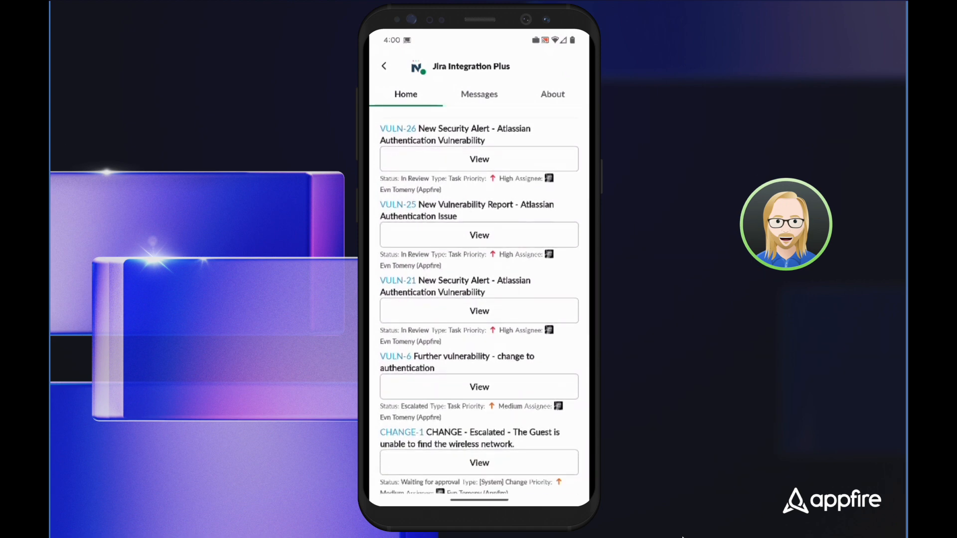
left_click(479, 159)
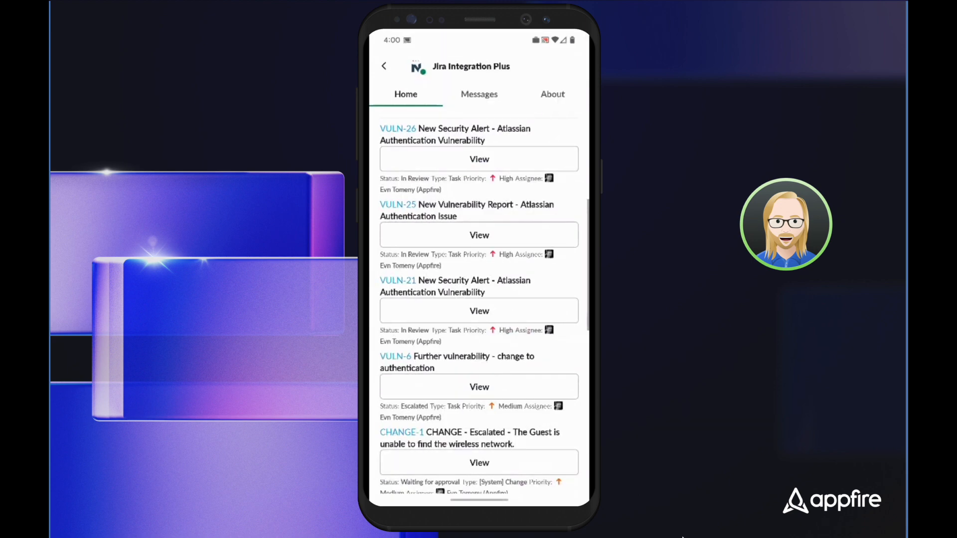
Step: Switch to the app's Messages and view VULN-26's issue details
left_click(479, 95)
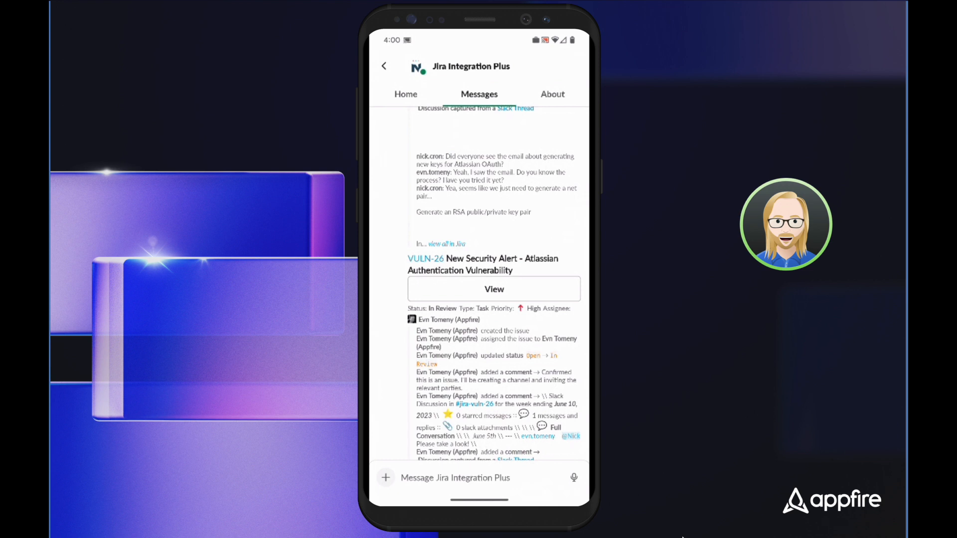
left_click(494, 289)
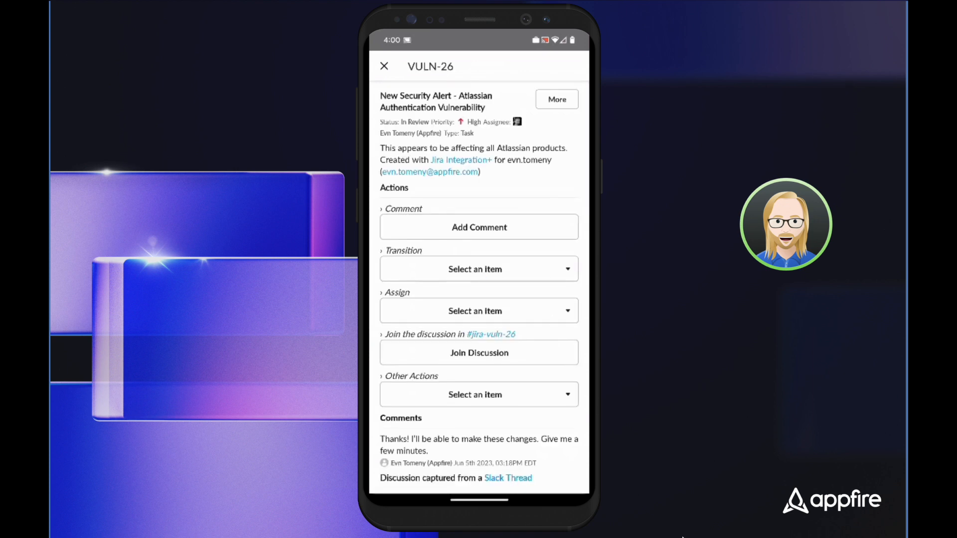
scroll("down", 3)
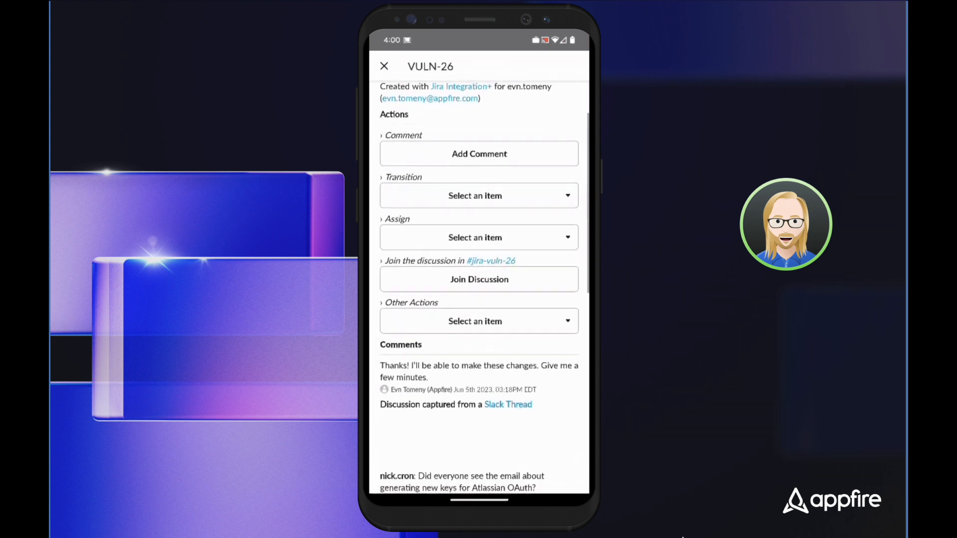